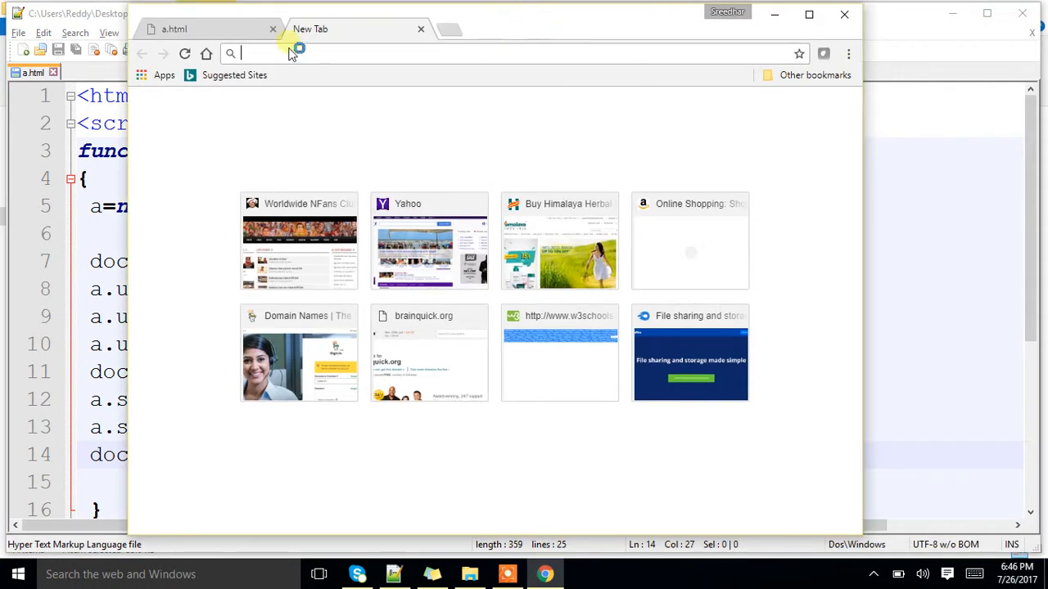
- Go to amazon.in and browse into the Today's Deals page, scrolling through the deal results
text(amazon.in)
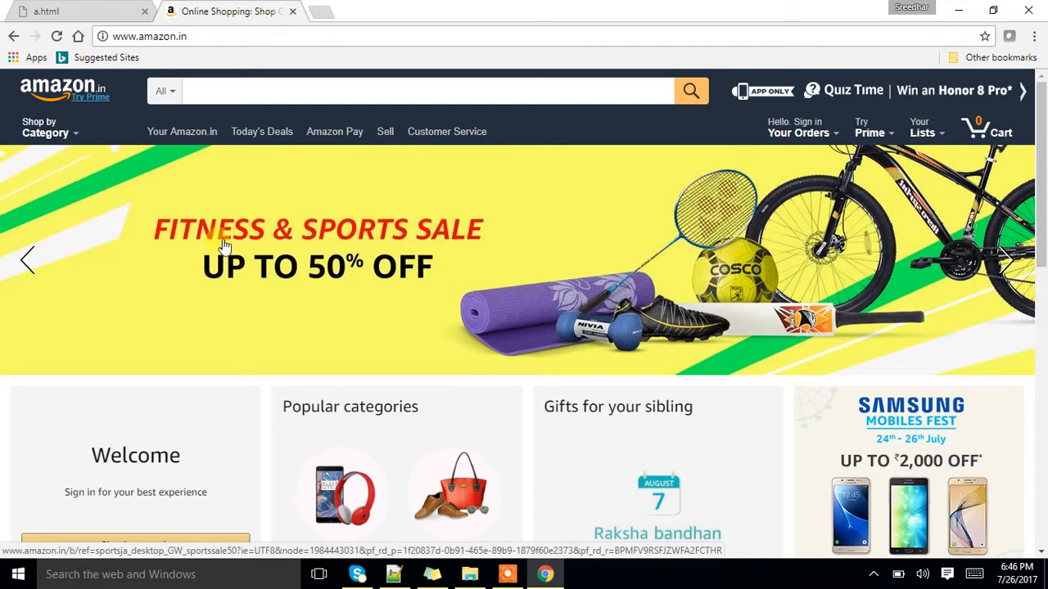
mouse_move(665, 265)
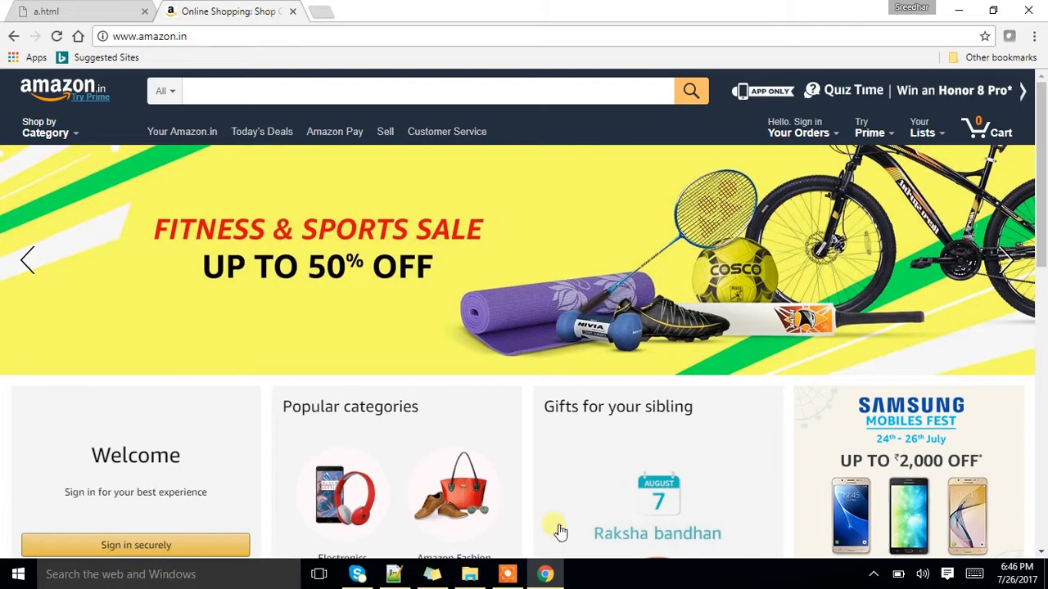
scroll(down, 3)
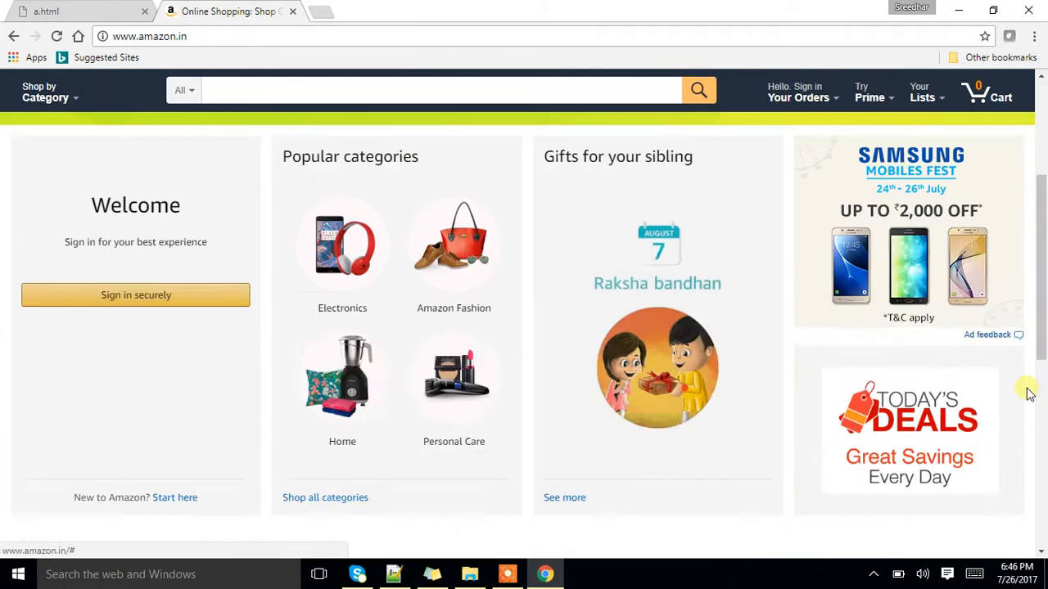
click(908, 433)
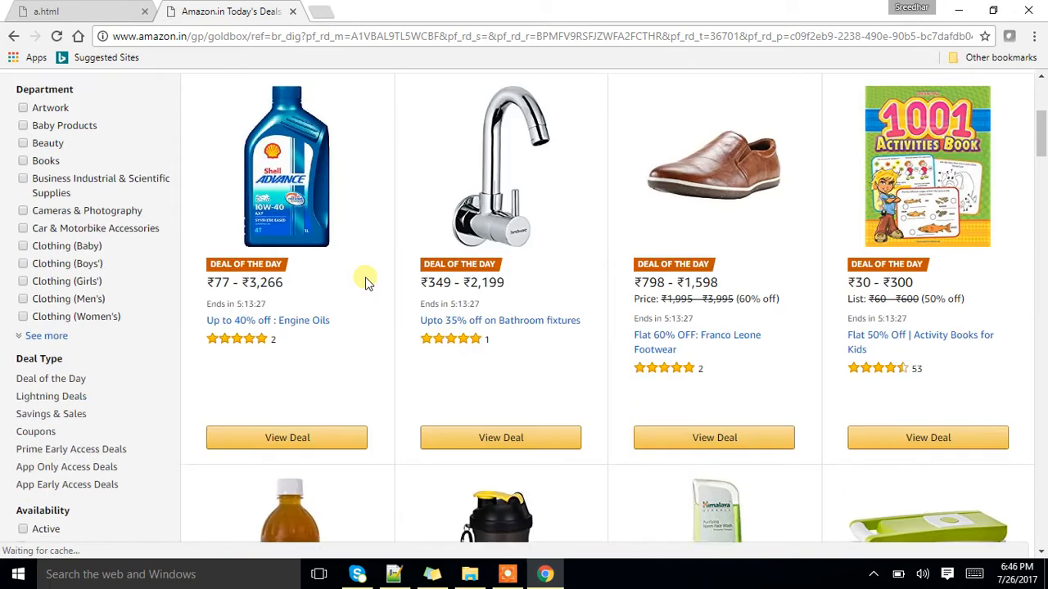
scroll(down, 3)
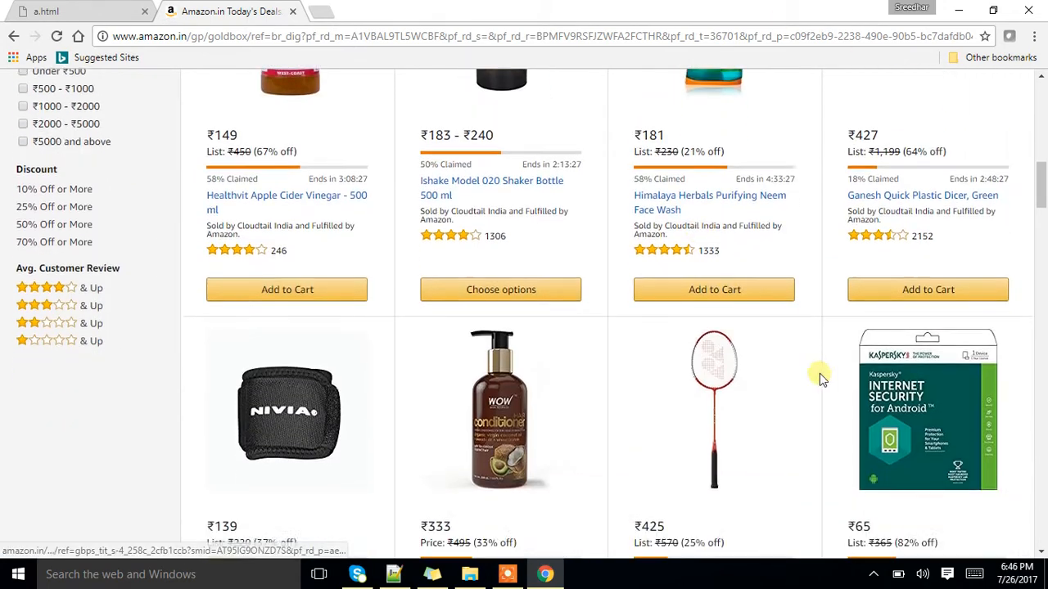
scroll(down, 3)
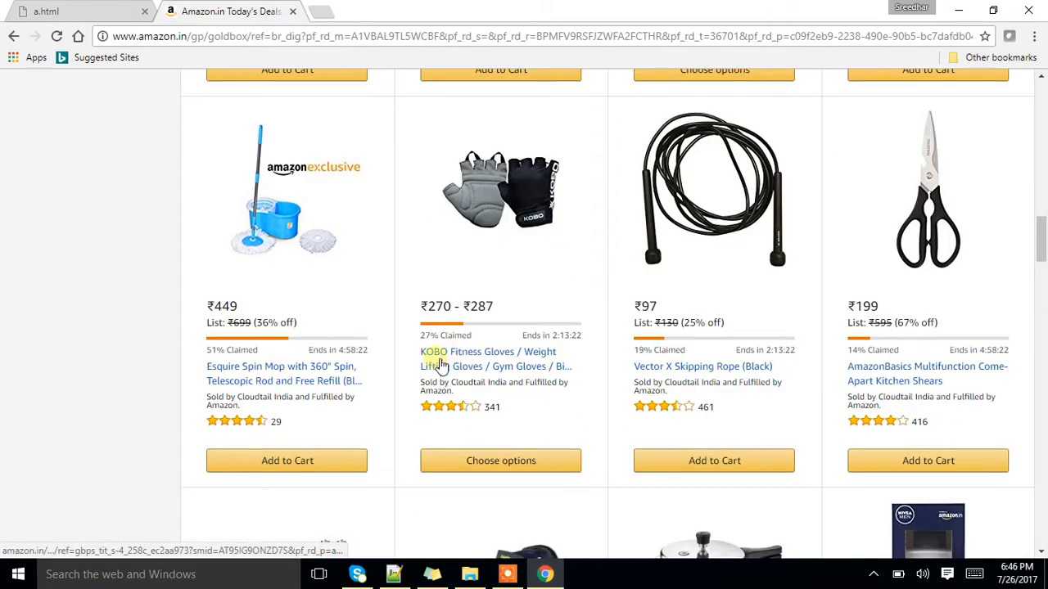
scroll(down, 3)
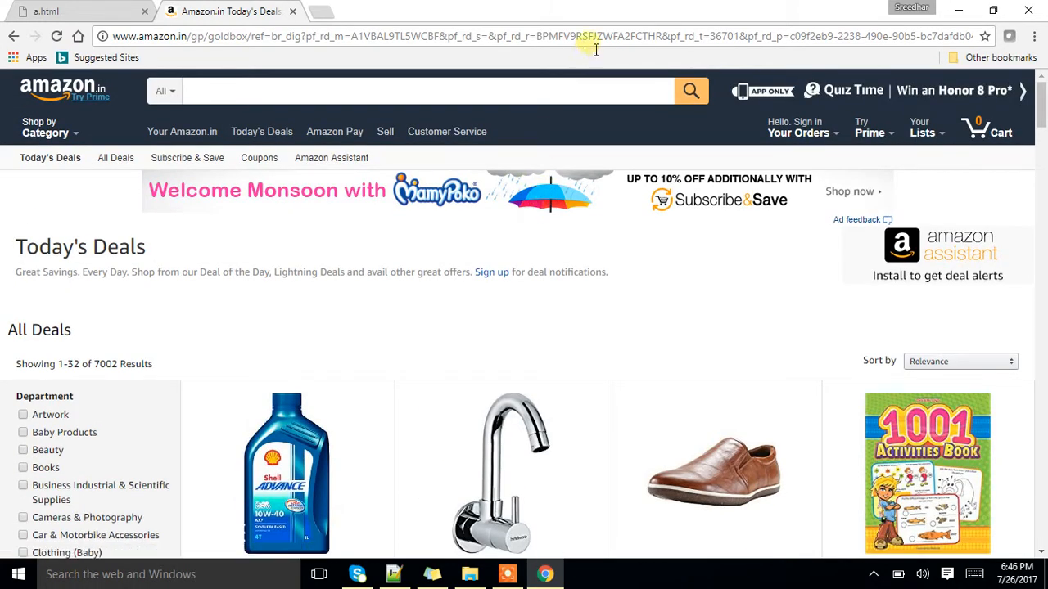
mouse_move(593, 45)
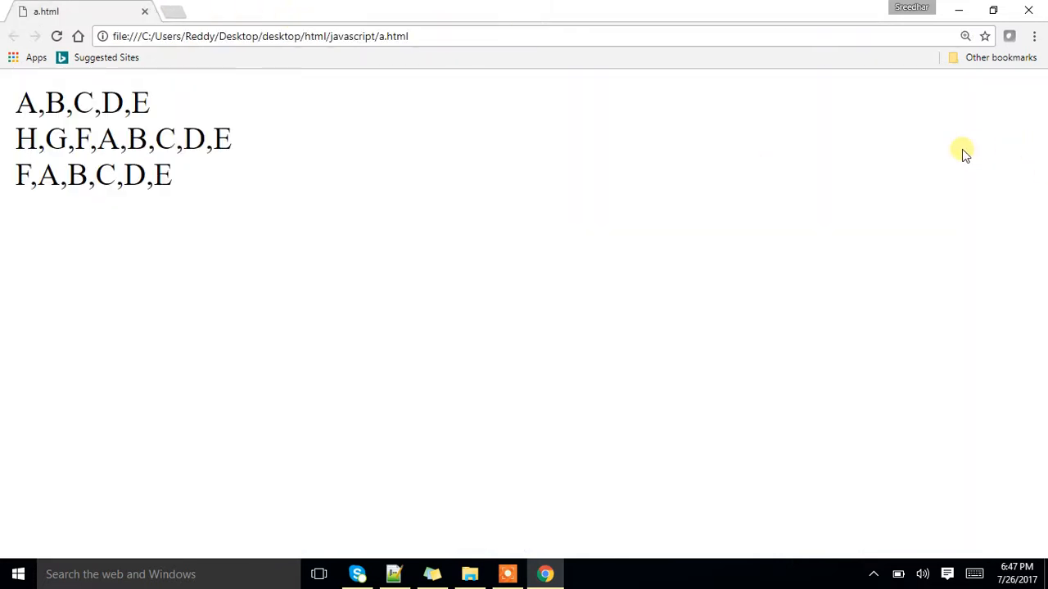
- View the rendered a.html page with its three lines of array letters in Chrome
click(431, 573)
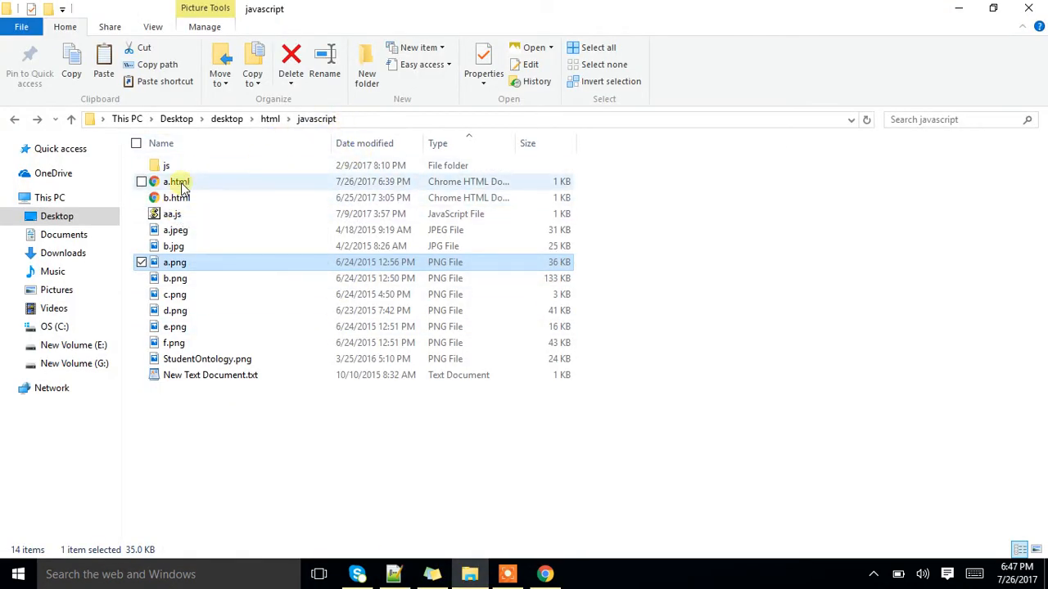
- Look over the PNG images in the javascript folder and return to the a.html source in Notepad++
double_click(173, 180)
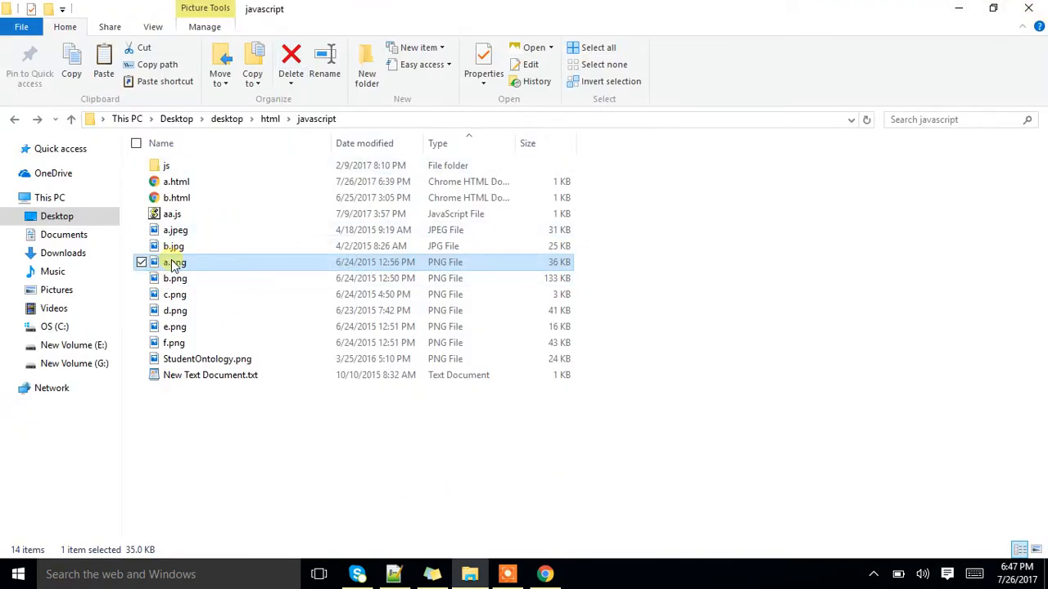
mouse_move(216, 312)
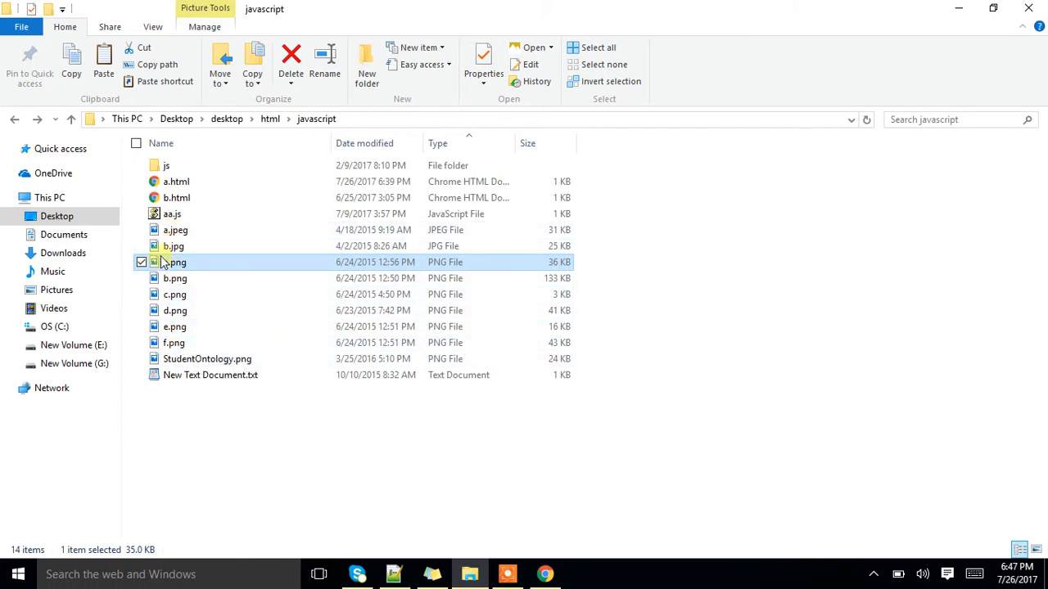
double_click(177, 180)
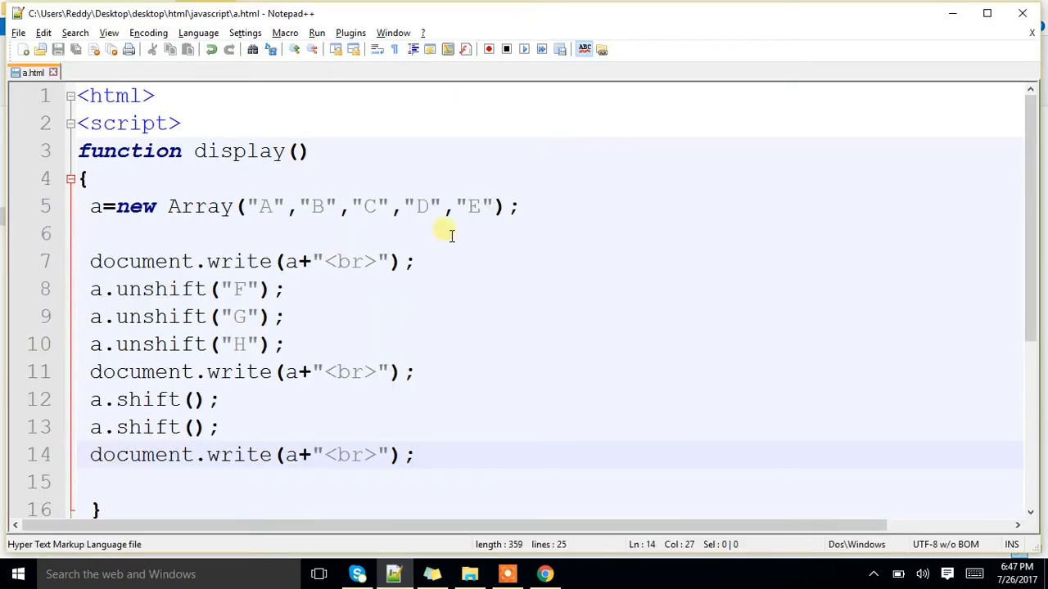
- Move the a=new Array(...) declaration above display() and clear its letter values
key(Delete)
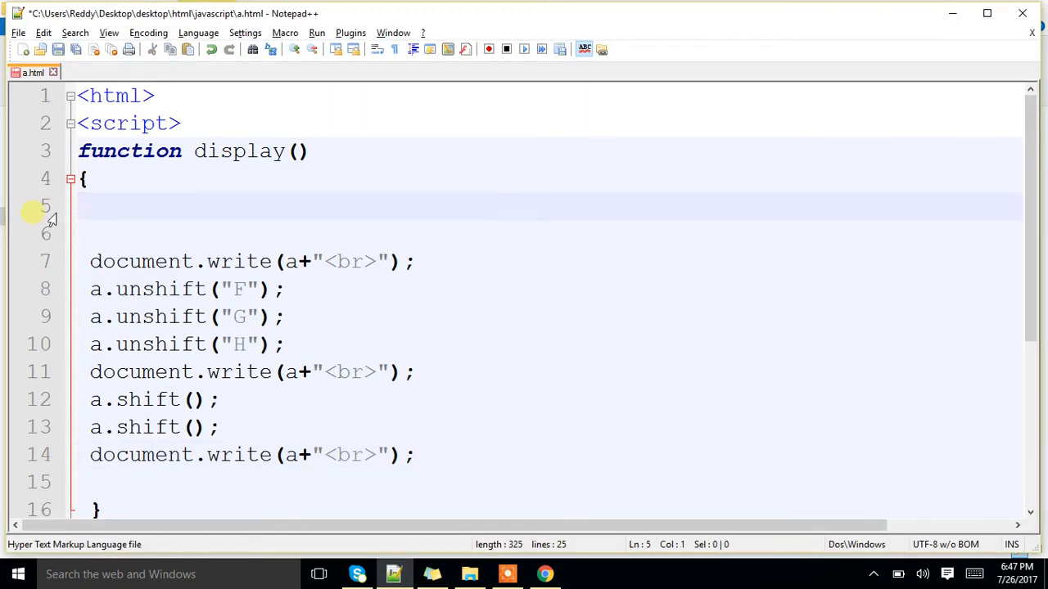
text(a=new Array("A","B","C","D","E");)
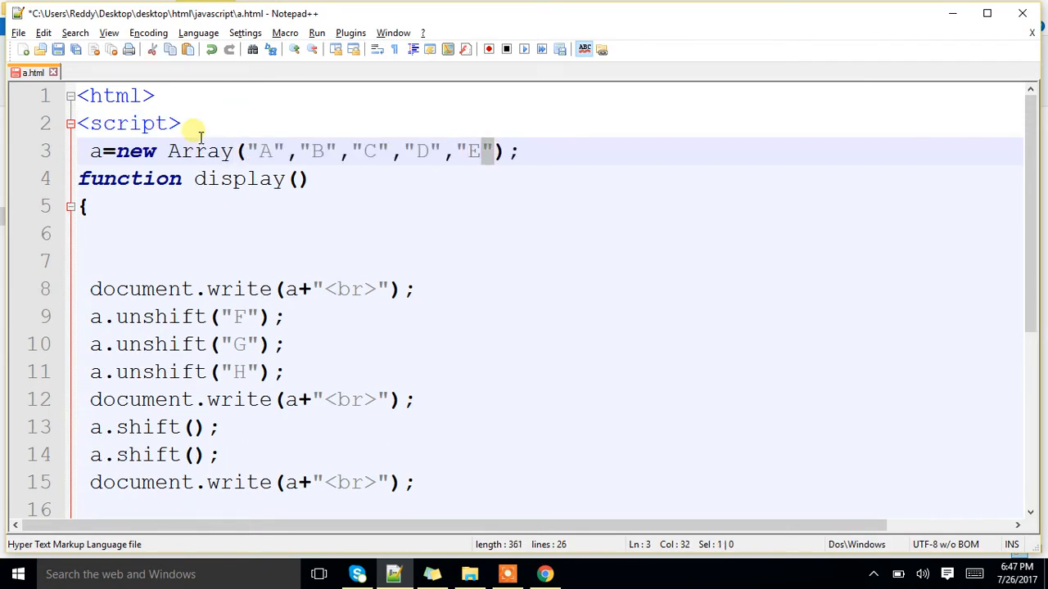
key(Delete)
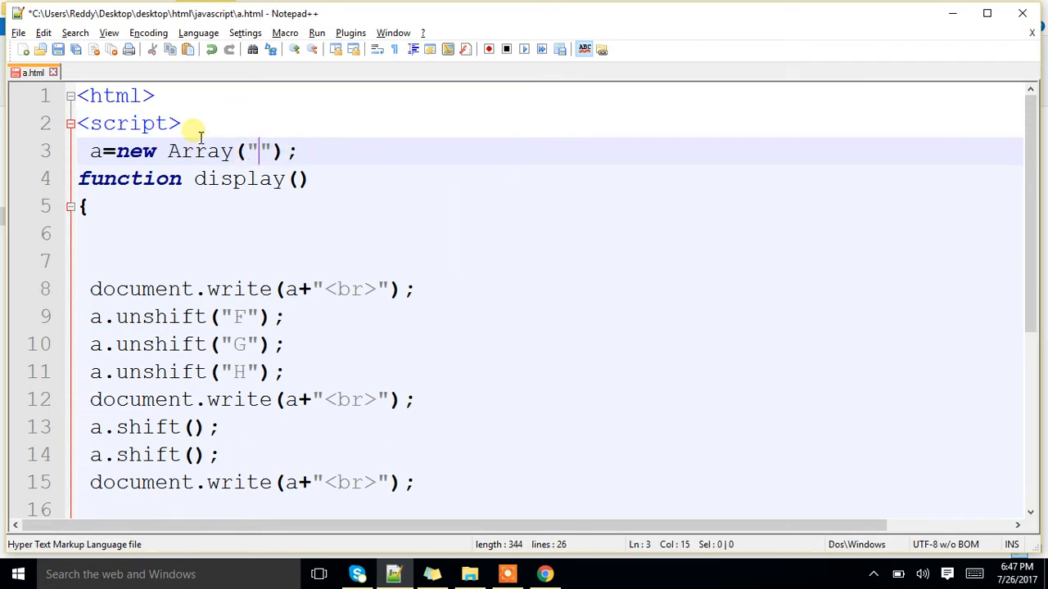
- Fill the array with the six image filenames a.png, b.png, c.png, d.png, e.png and f.png
text(a.pmng)
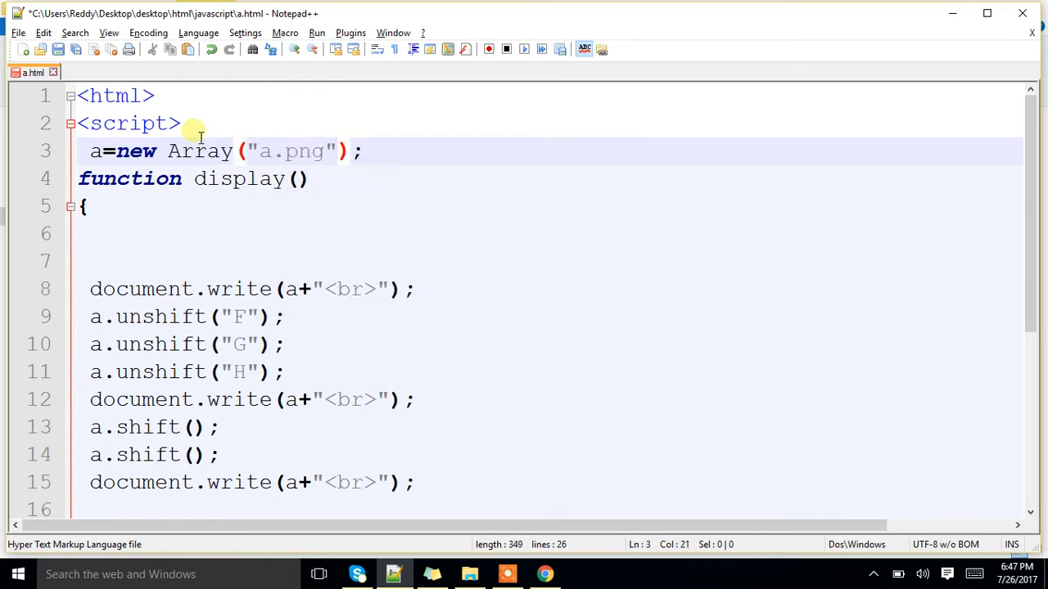
text(,"n)
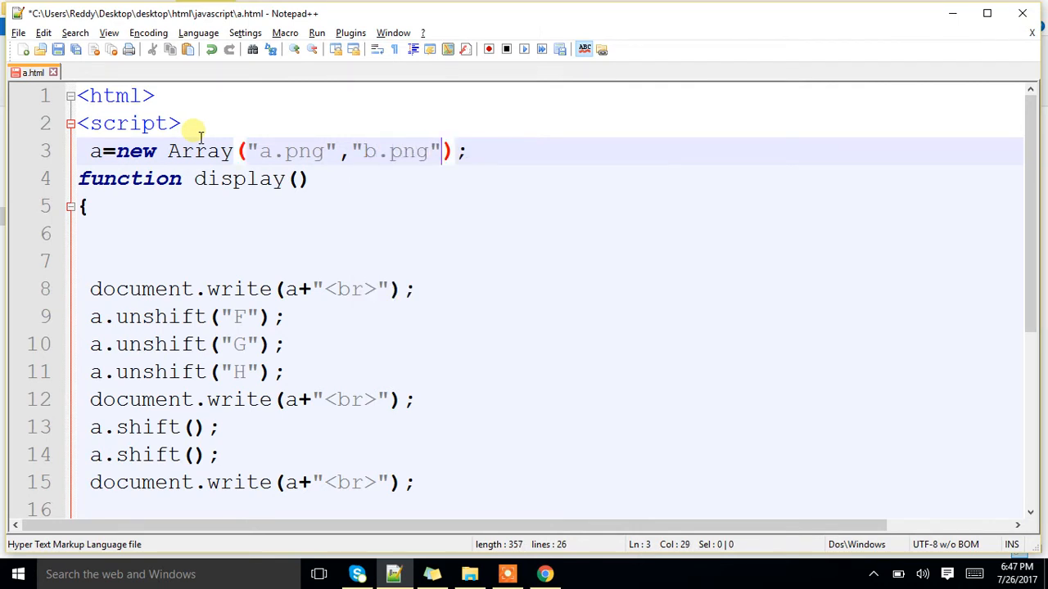
text(,"c")
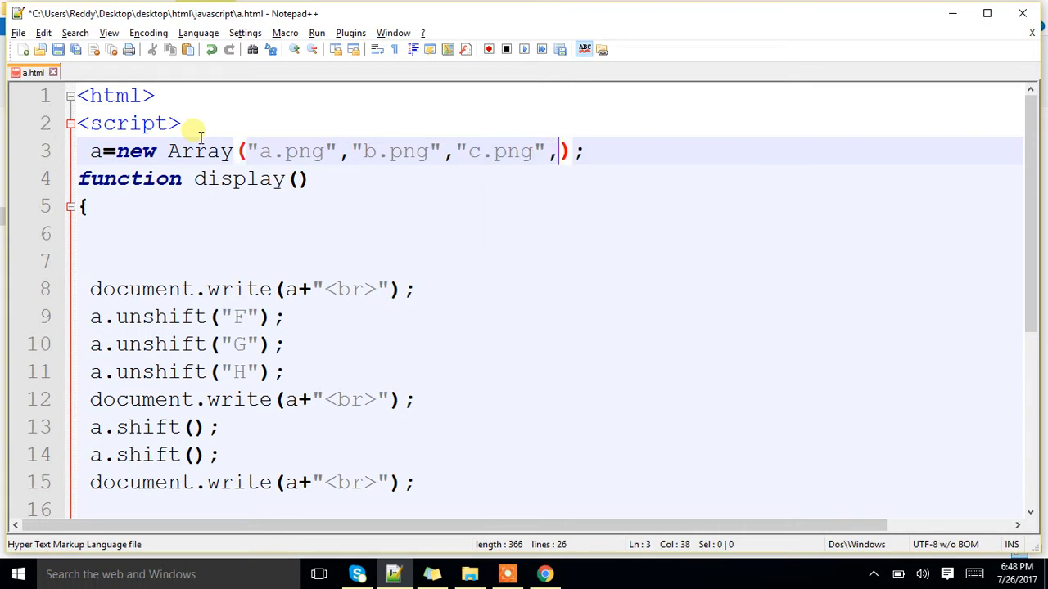
text("d.p")
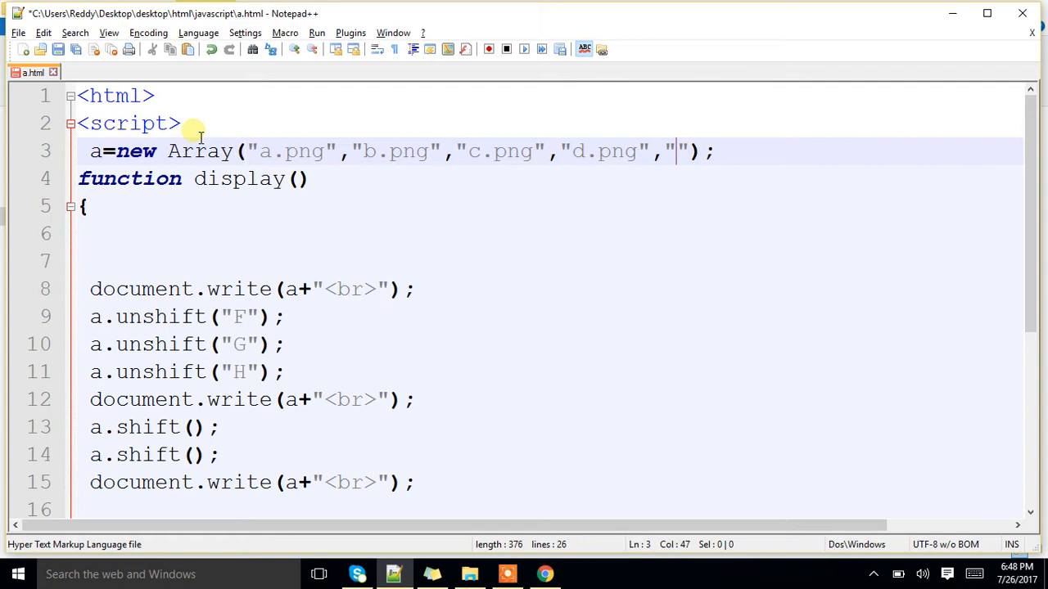
text(e.png",")
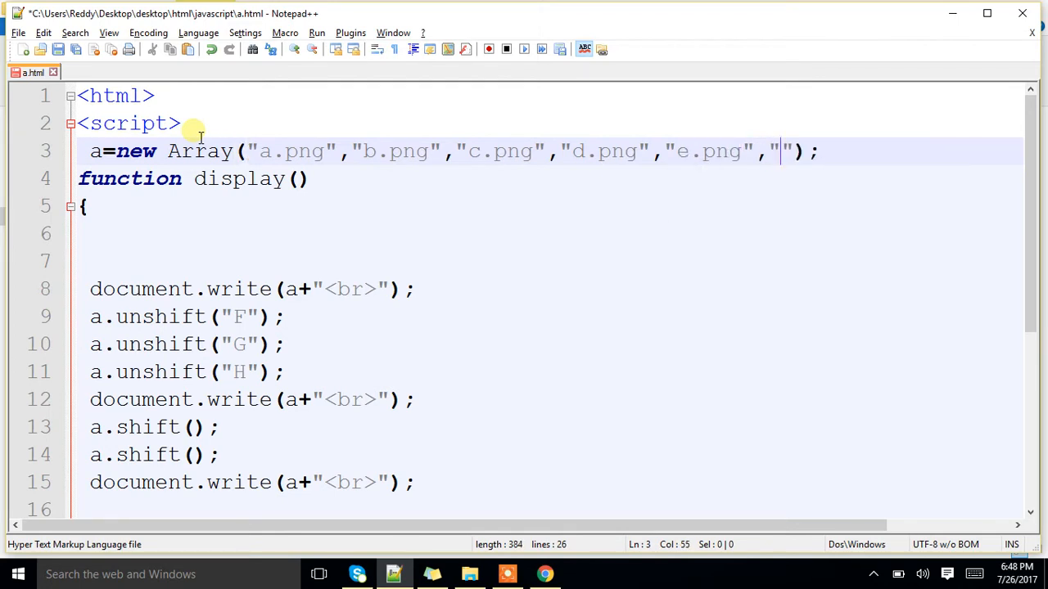
text(f.png)
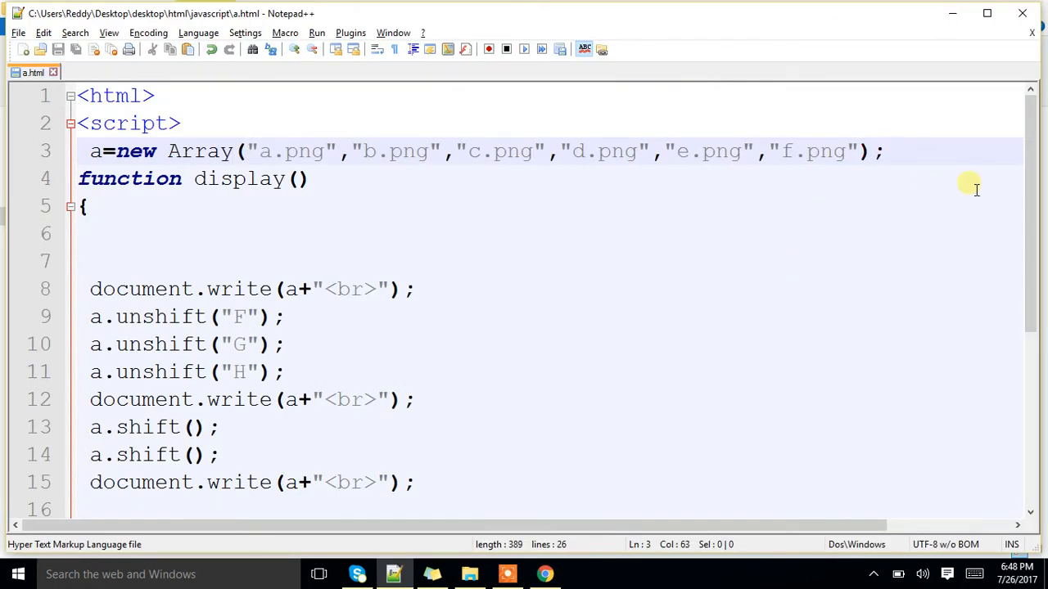
- Declare the counter i=0; on the line after the image array
text(i=0)
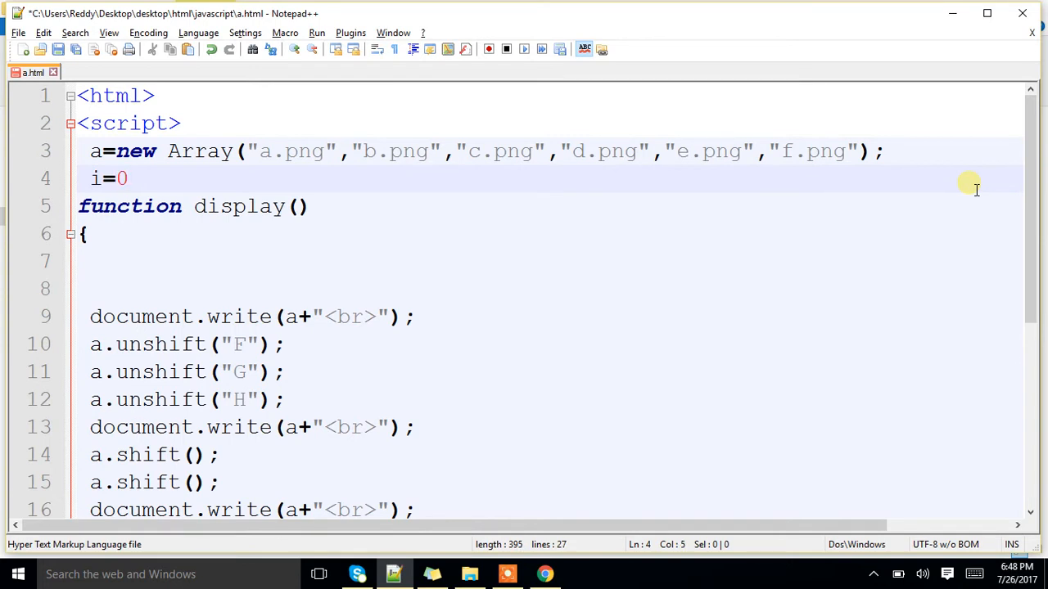
text(;)
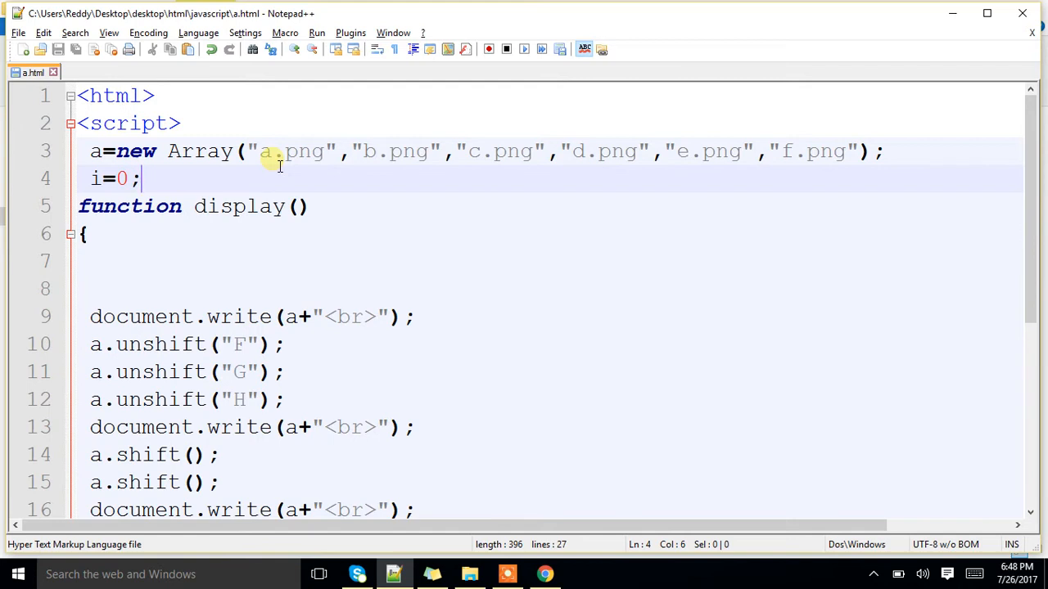
mouse_move(324, 167)
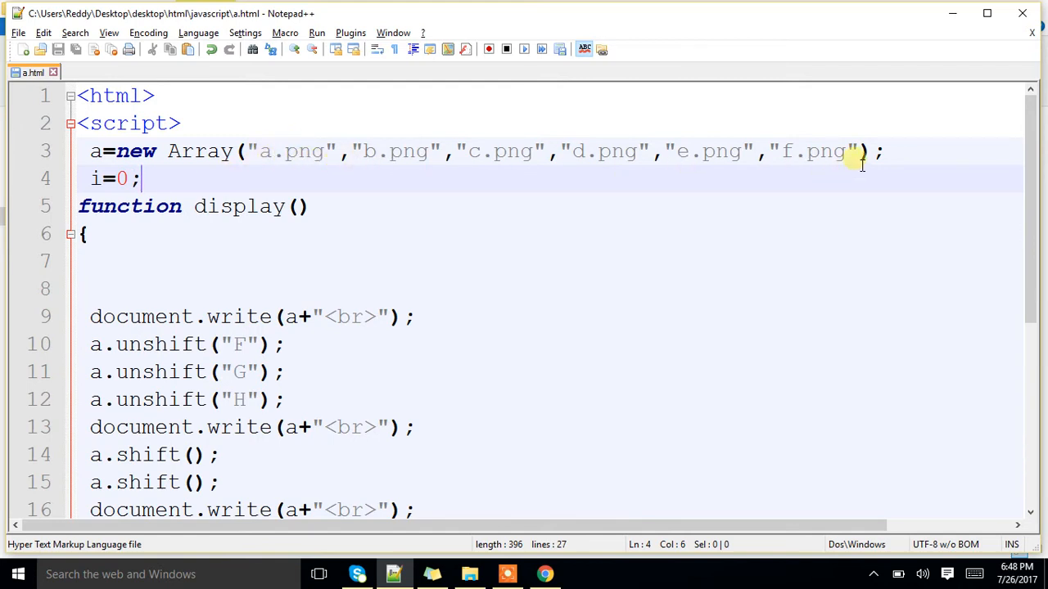
mouse_move(287, 151)
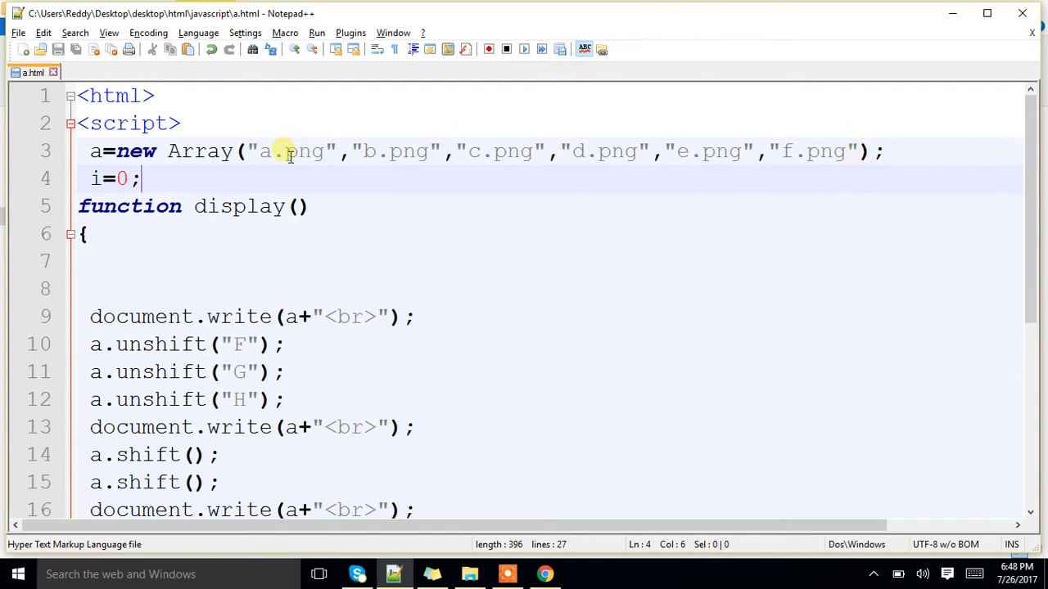
mouse_move(282, 167)
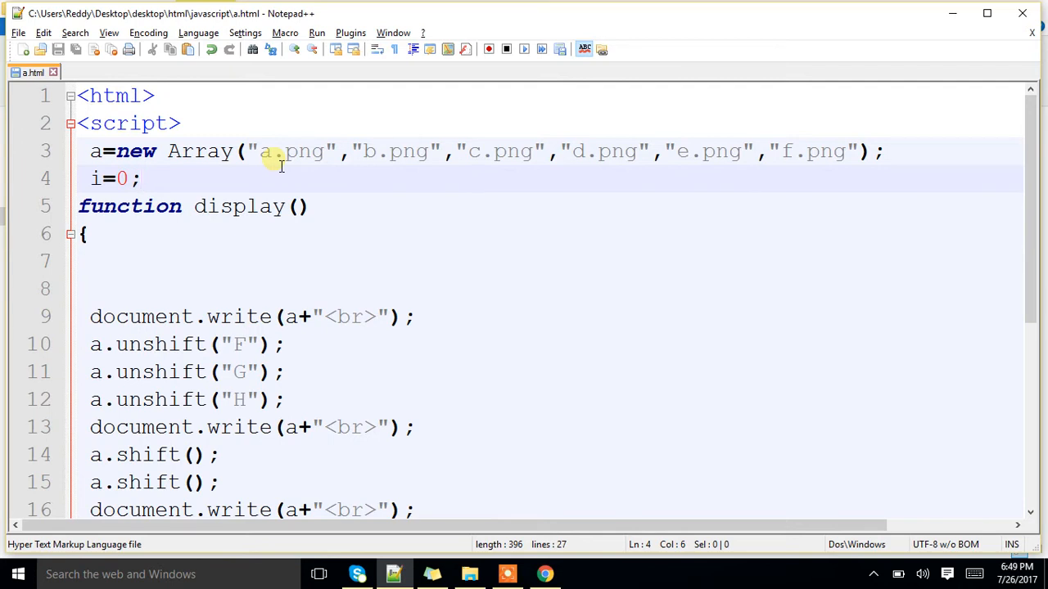
- Make the body call display() via onLoad="display()" and delete the Click Me button line
scroll(down, 3)
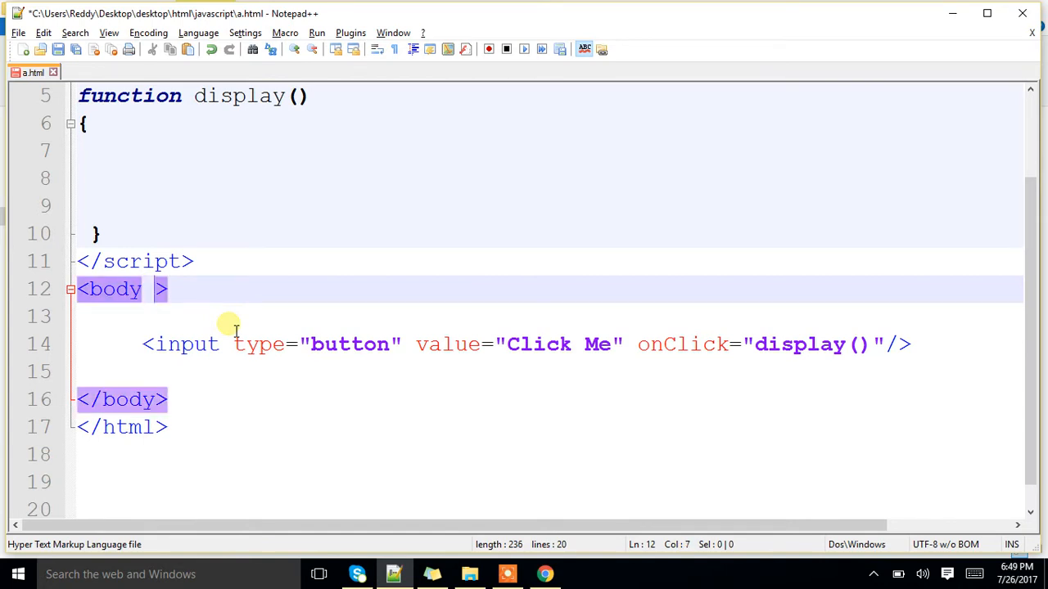
text(onLoad=)
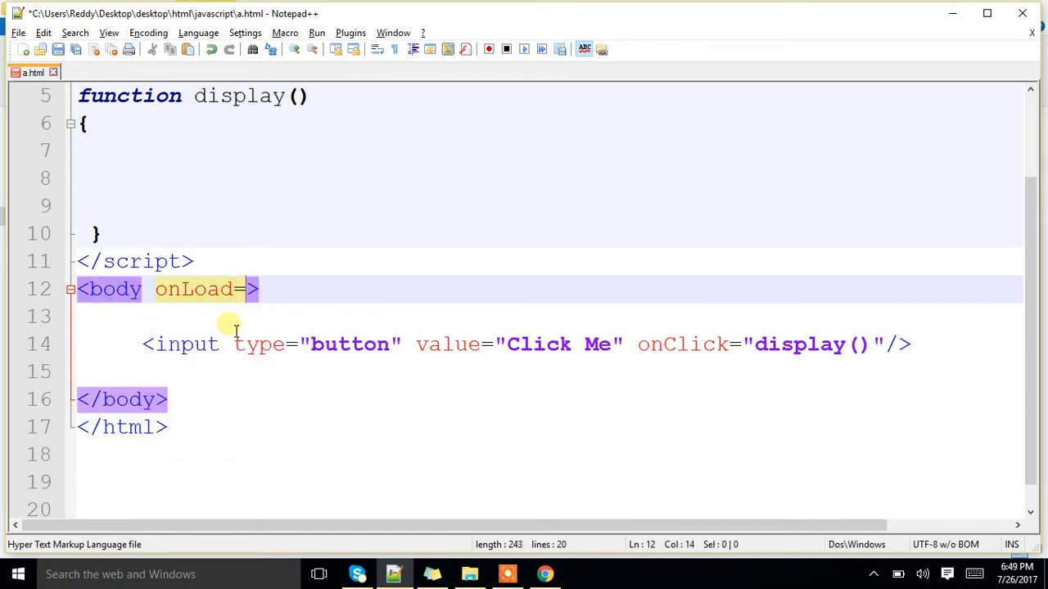
text("")
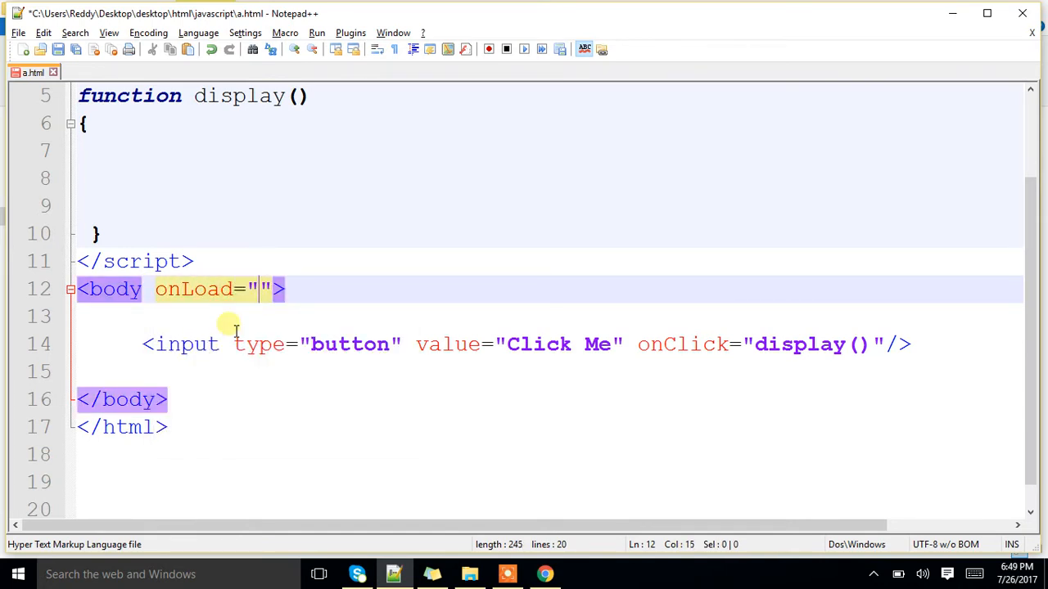
text(display())
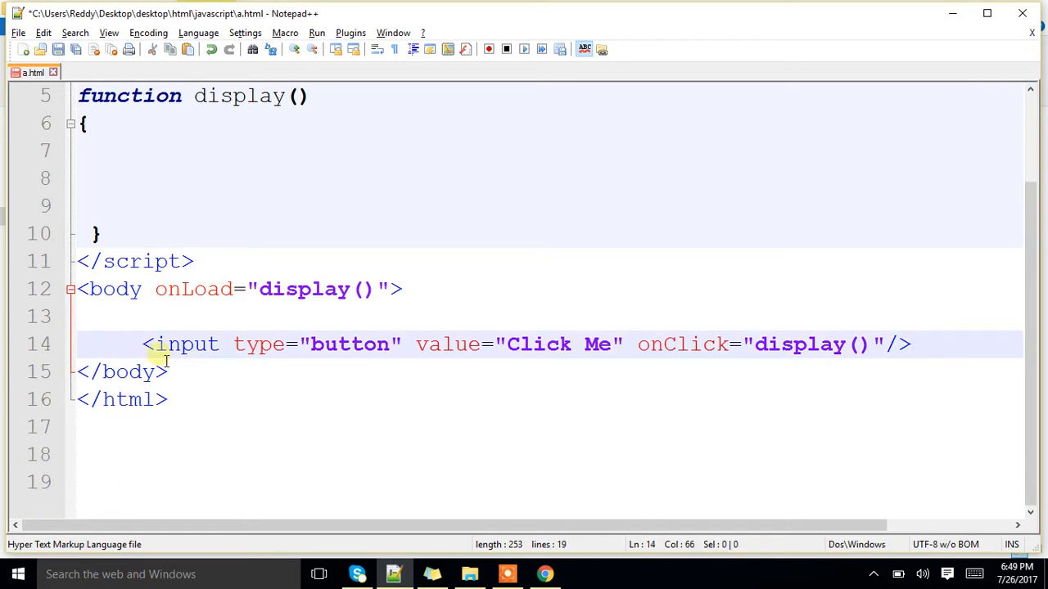
key(Delete)
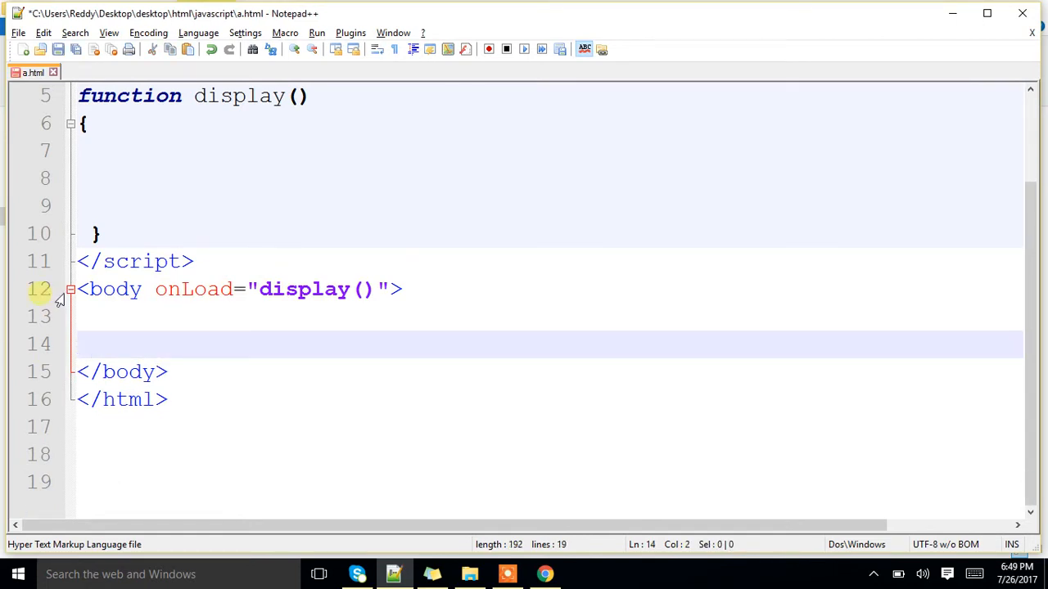
- Add <img src="a.jpg" id="dd" width="200" height="200"/> to the page body
key(Enter)
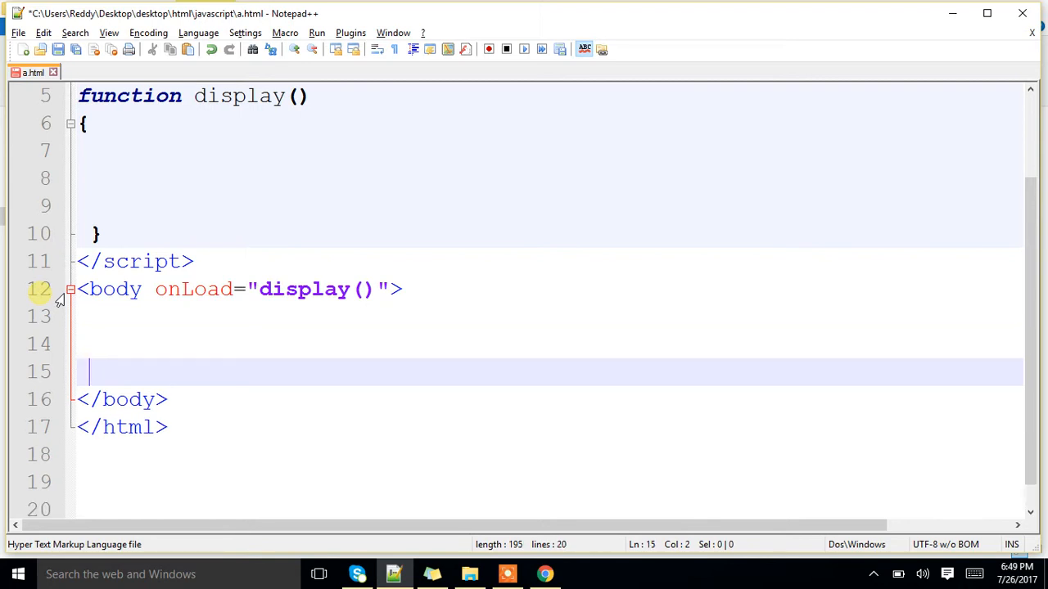
text(<img src=")
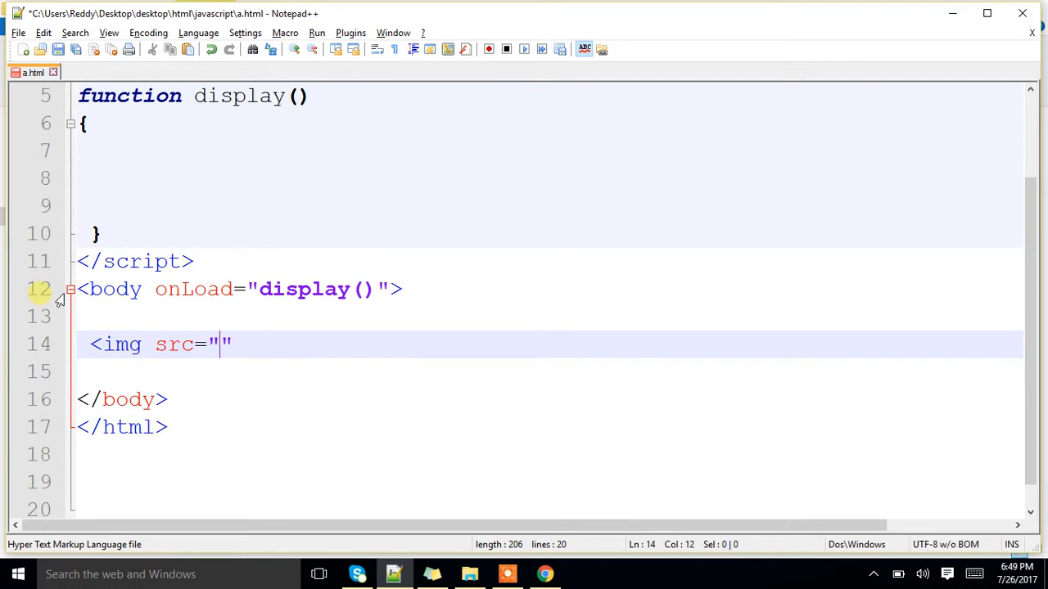
text(a.)
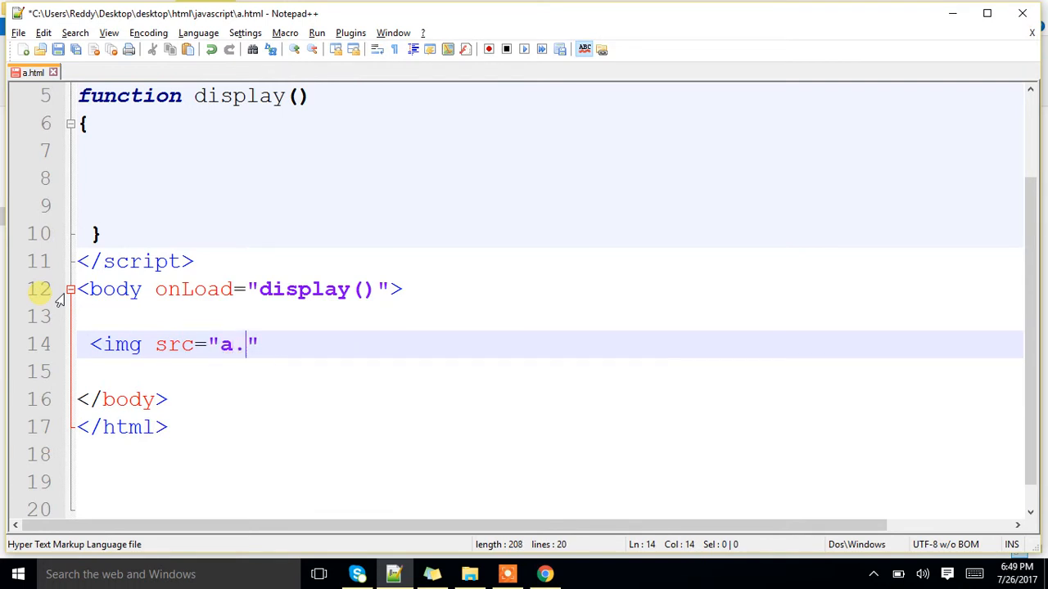
text(jpeg)
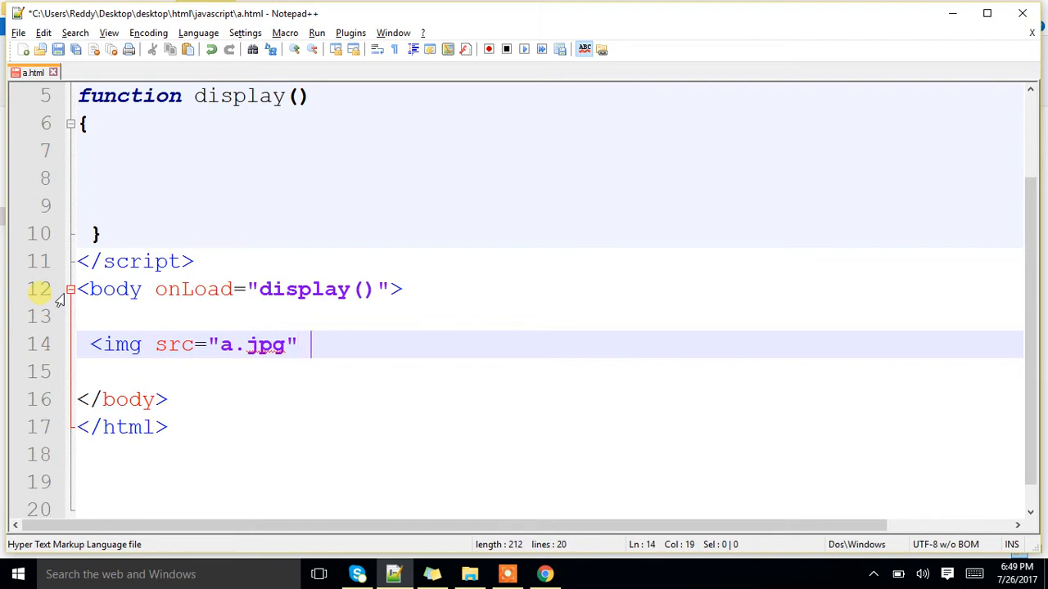
text(id="")
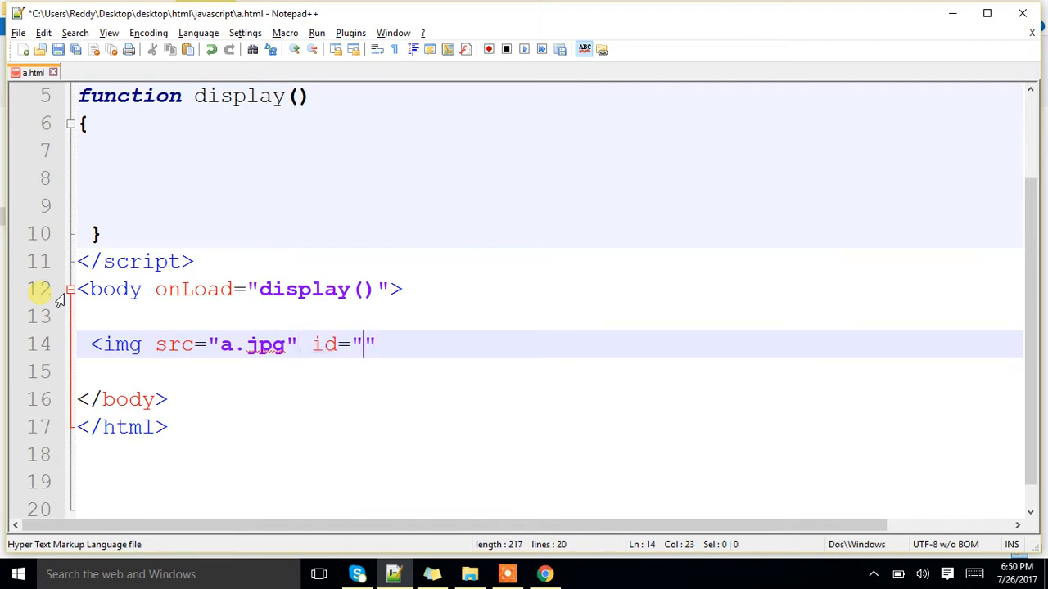
text(dd)
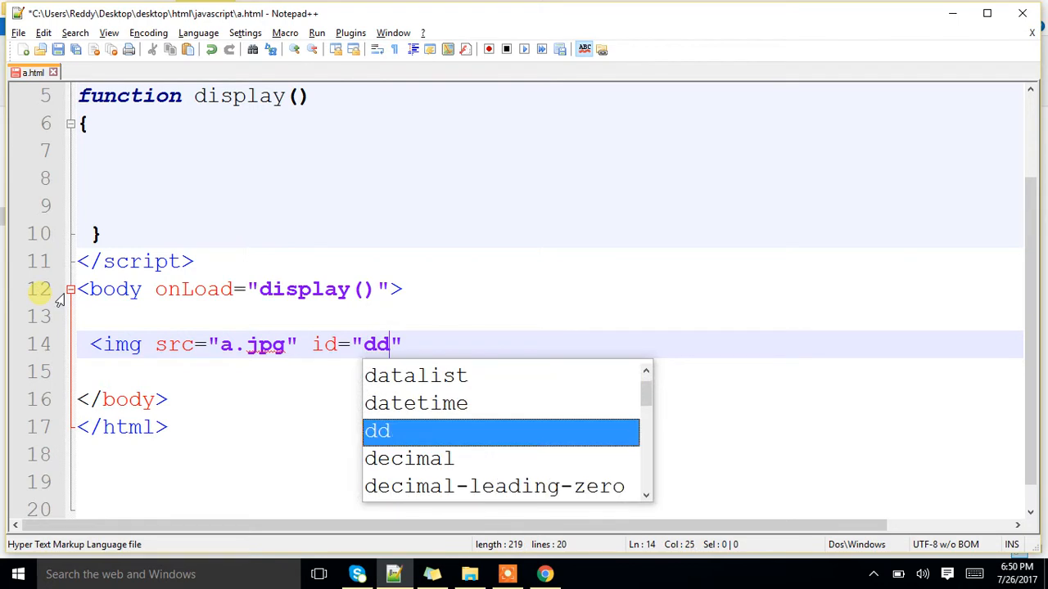
text(width=")
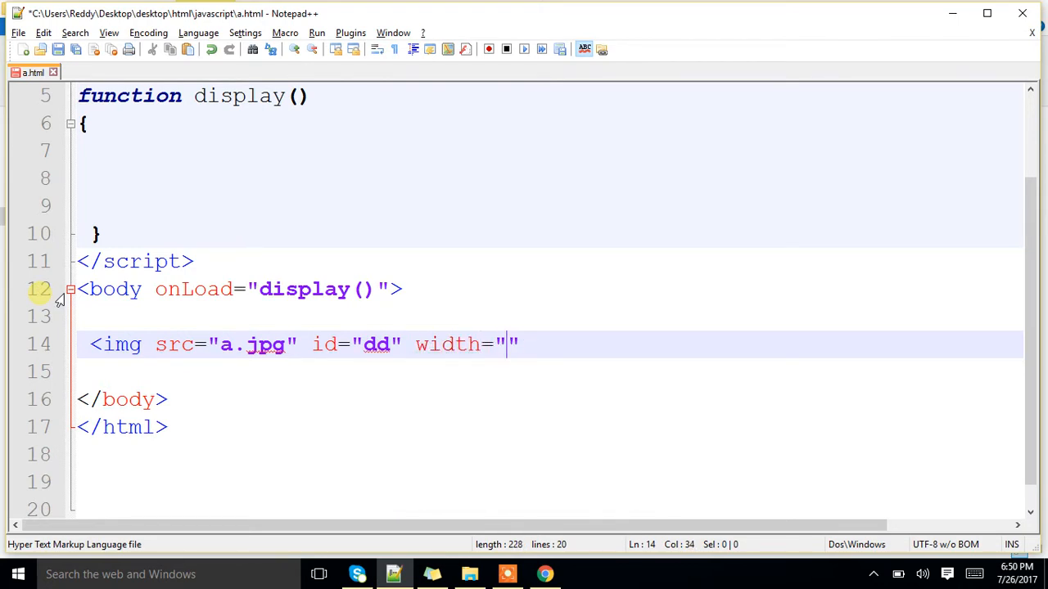
text(200)
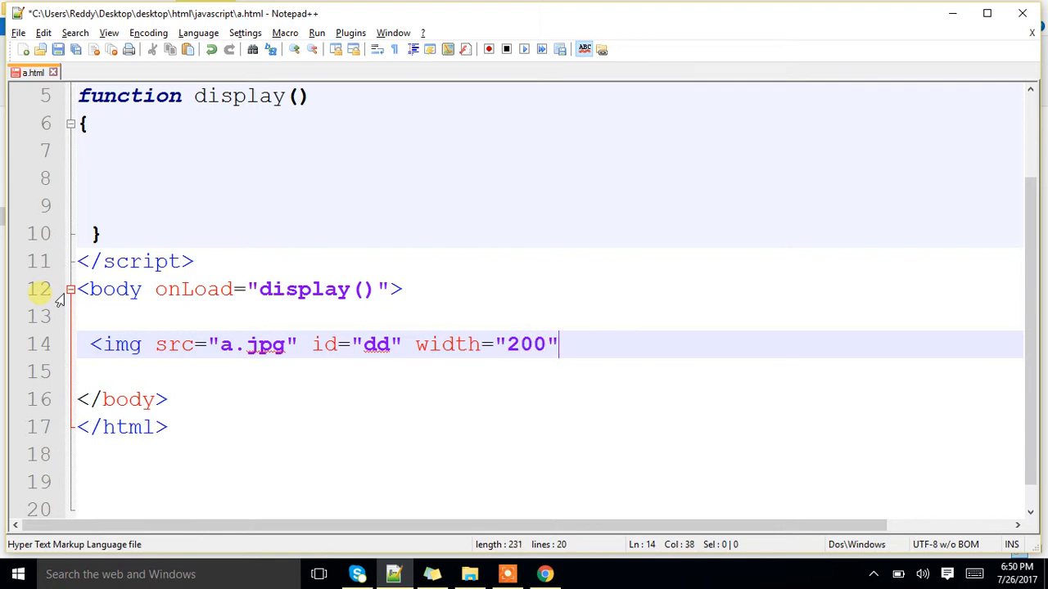
text(height)
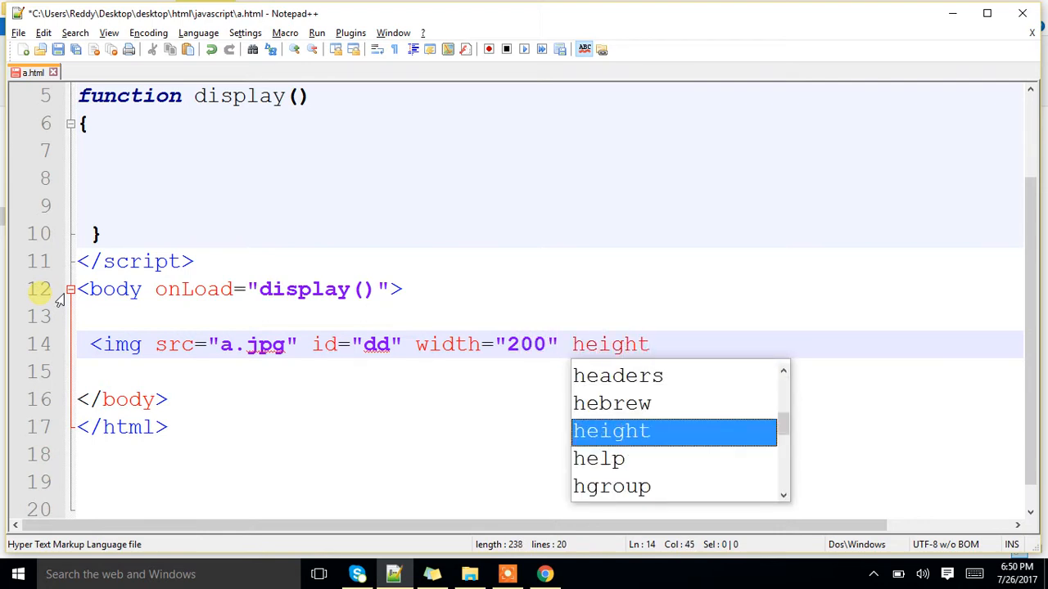
text(="200")
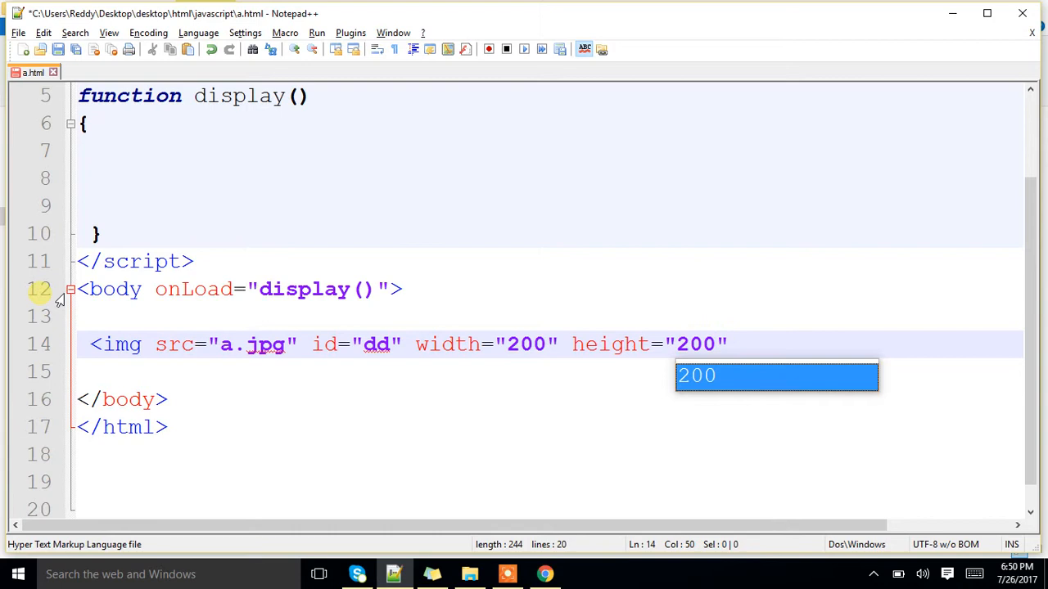
text(/>)
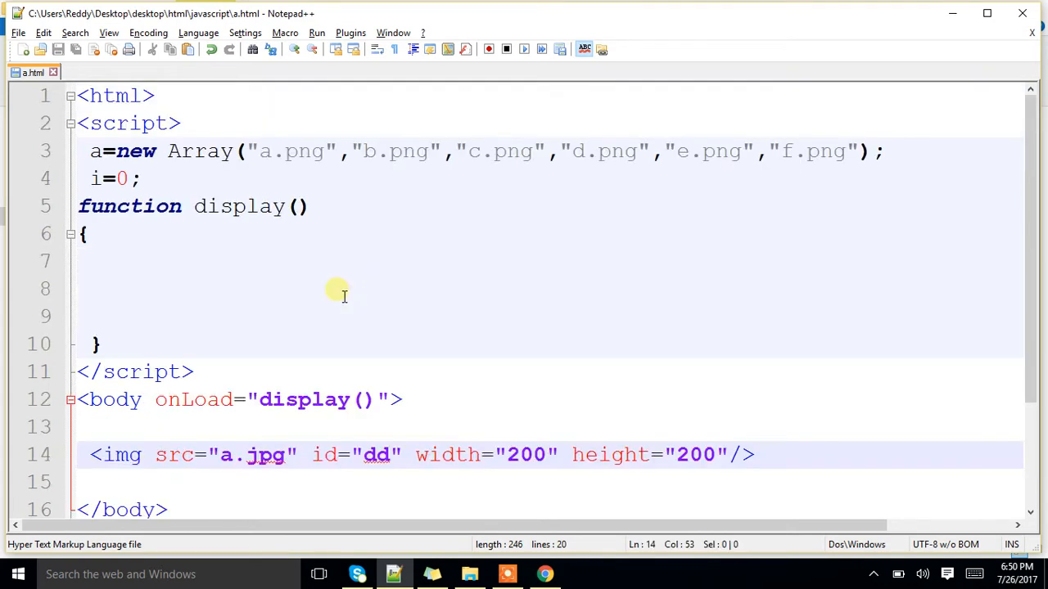
mouse_move(272, 232)
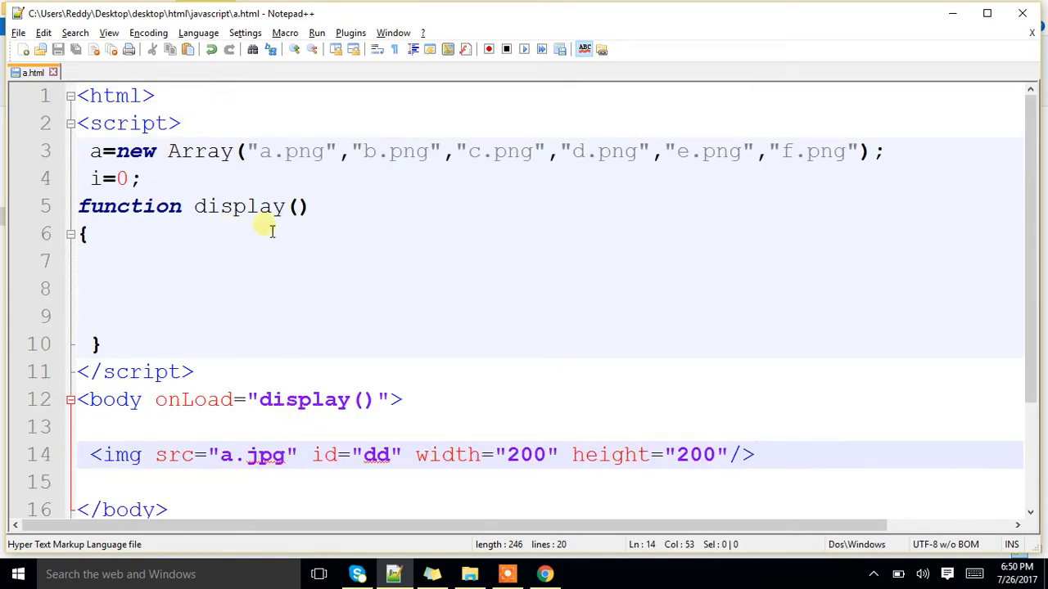
- Begin an if(i== condition inside display()
text(ifd)
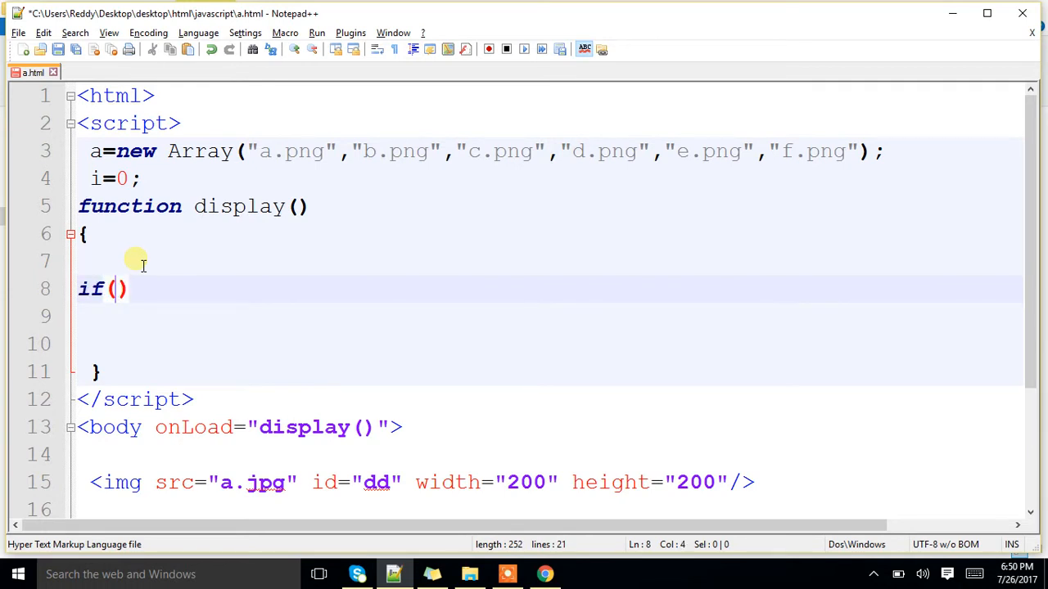
text(i==)
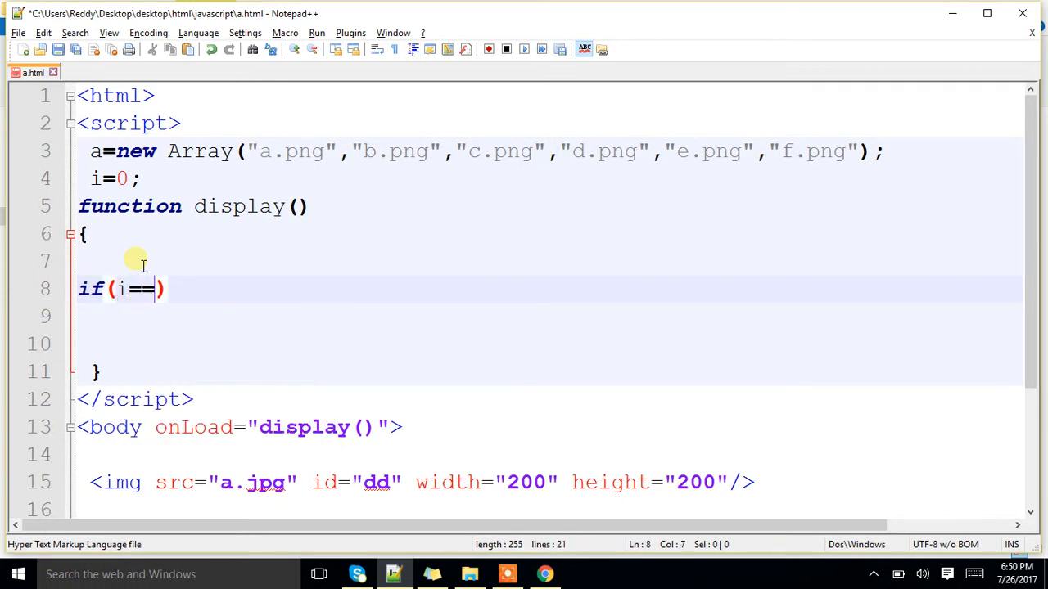
- Complete if(i==a.length-1) i=0; else i=i+1; so the counter wraps at the last index
text(a.length)
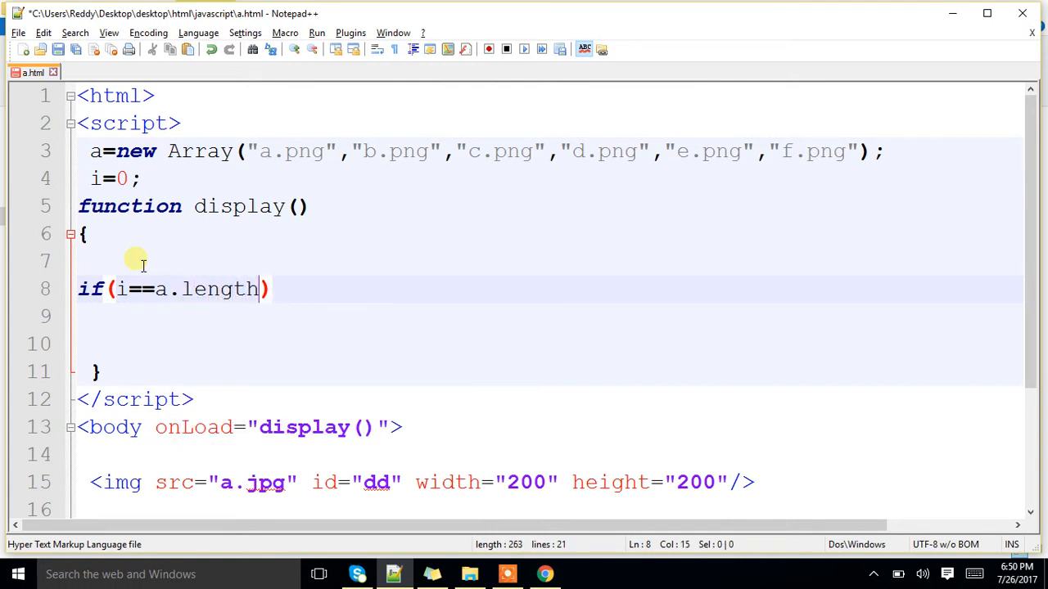
text(-1)
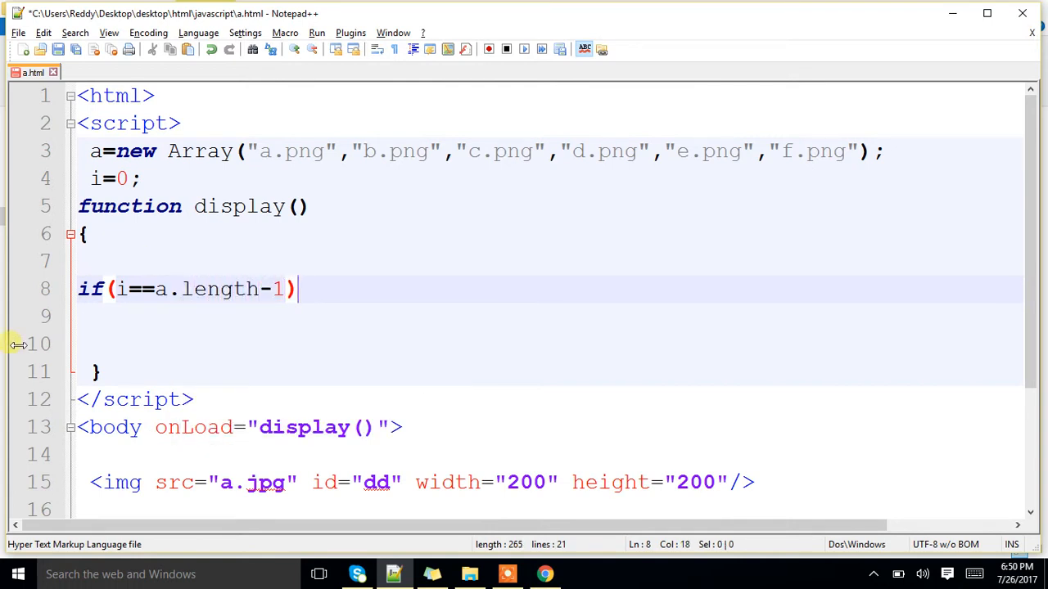
mouse_move(866, 167)
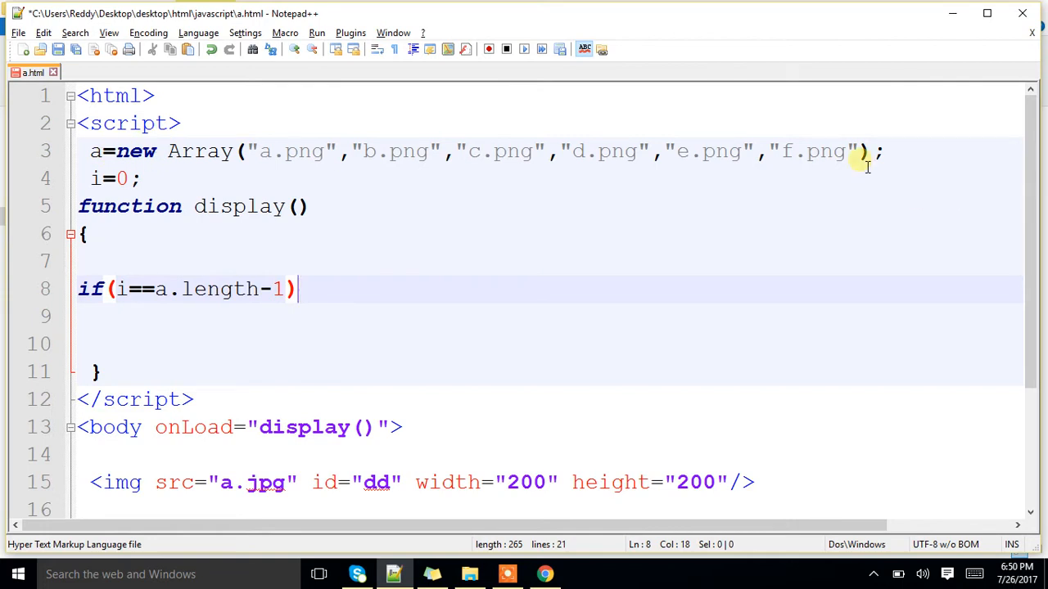
text(i=)
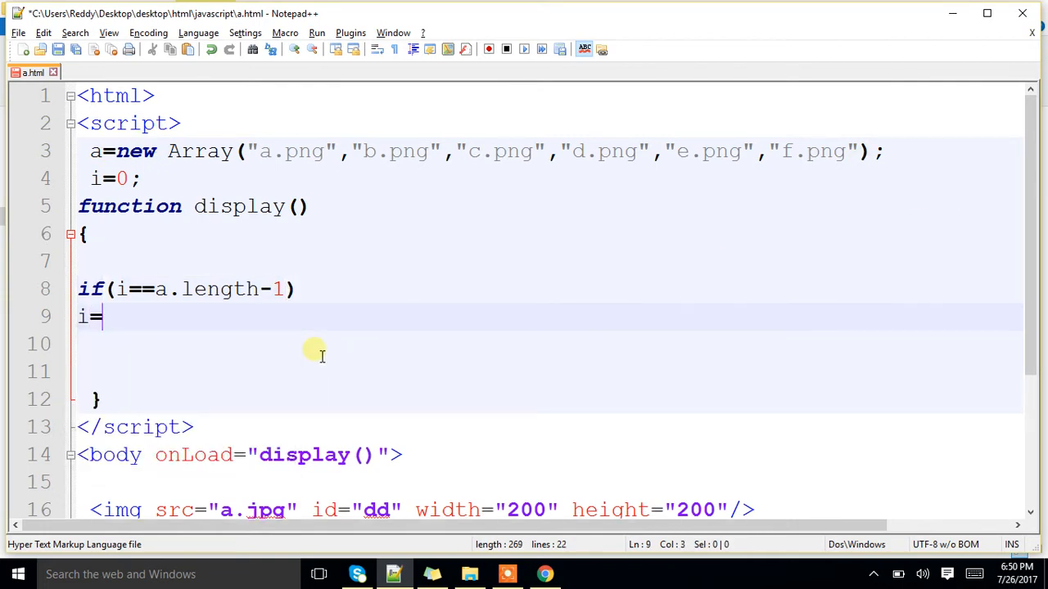
text(0;)
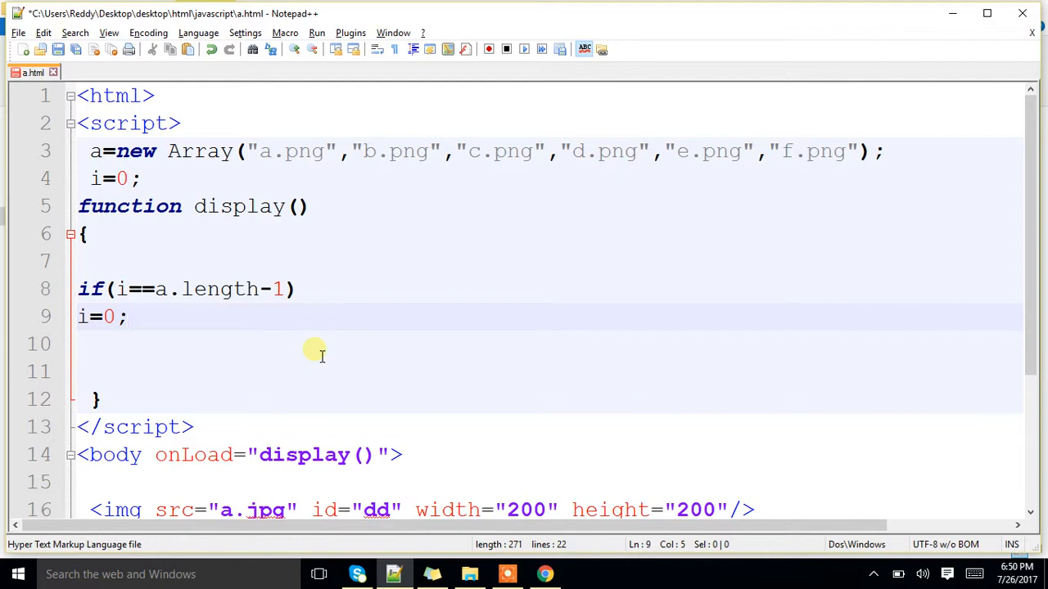
mouse_move(351, 168)
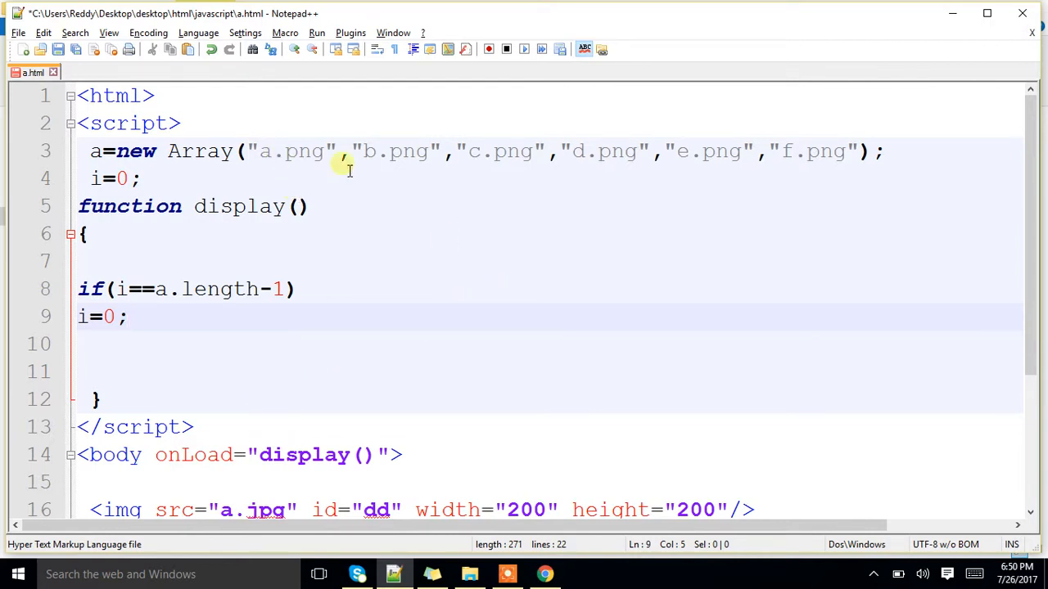
mouse_move(262, 134)
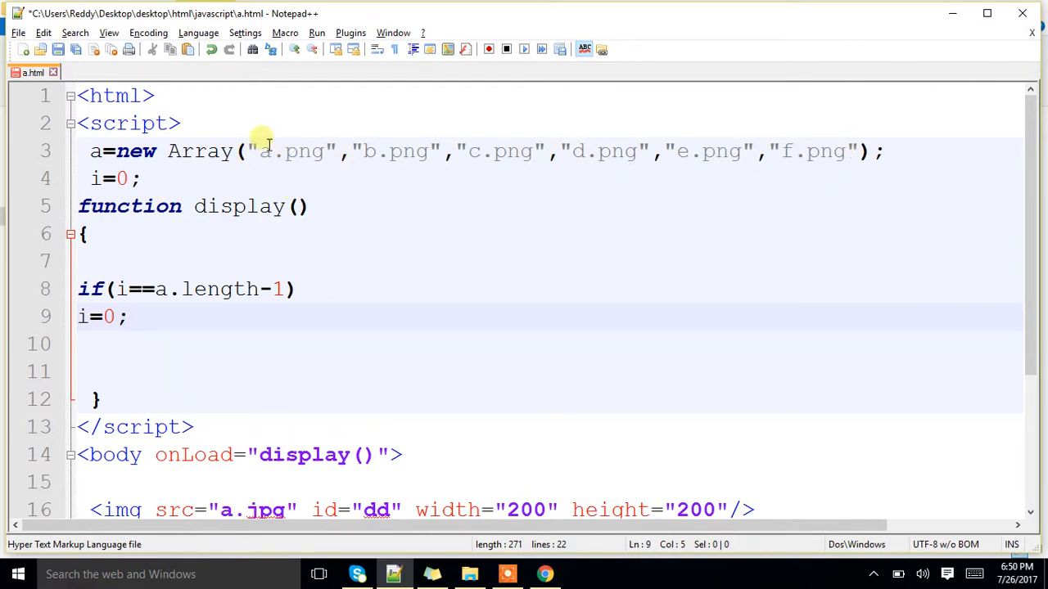
mouse_move(826, 177)
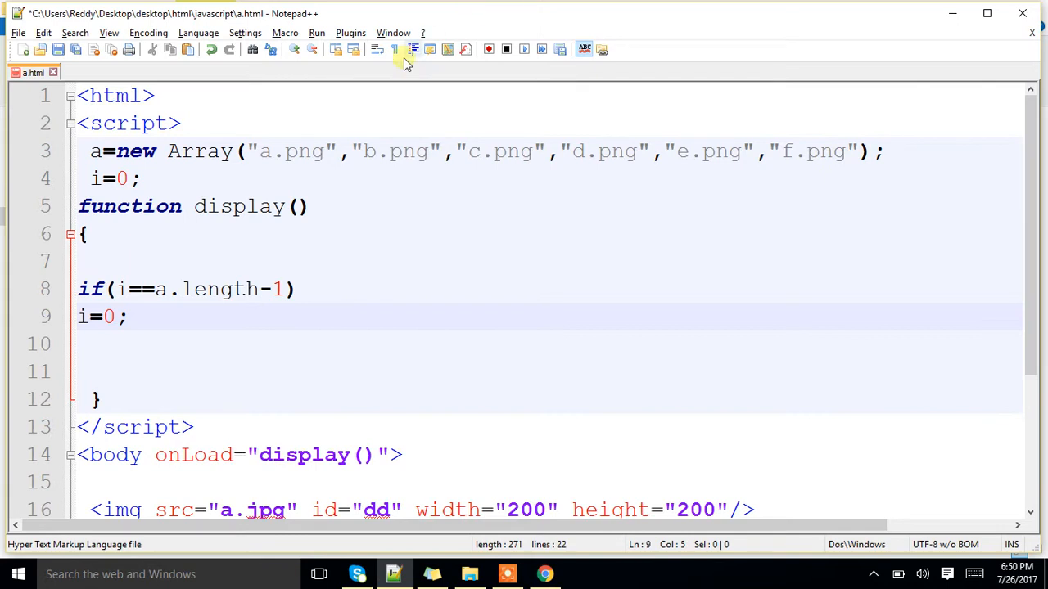
mouse_move(210, 327)
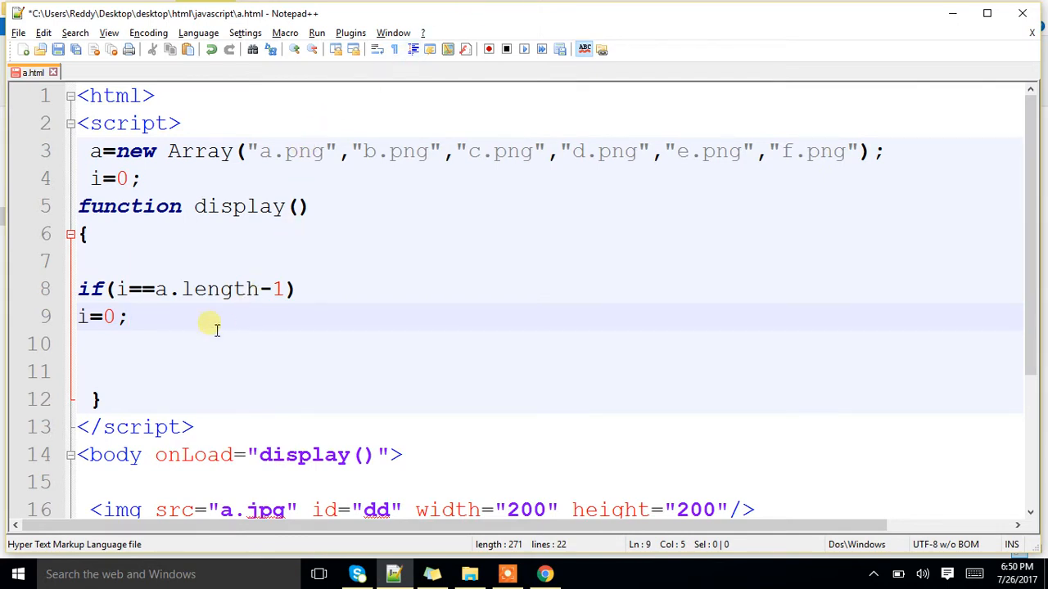
text(else)
text(i)
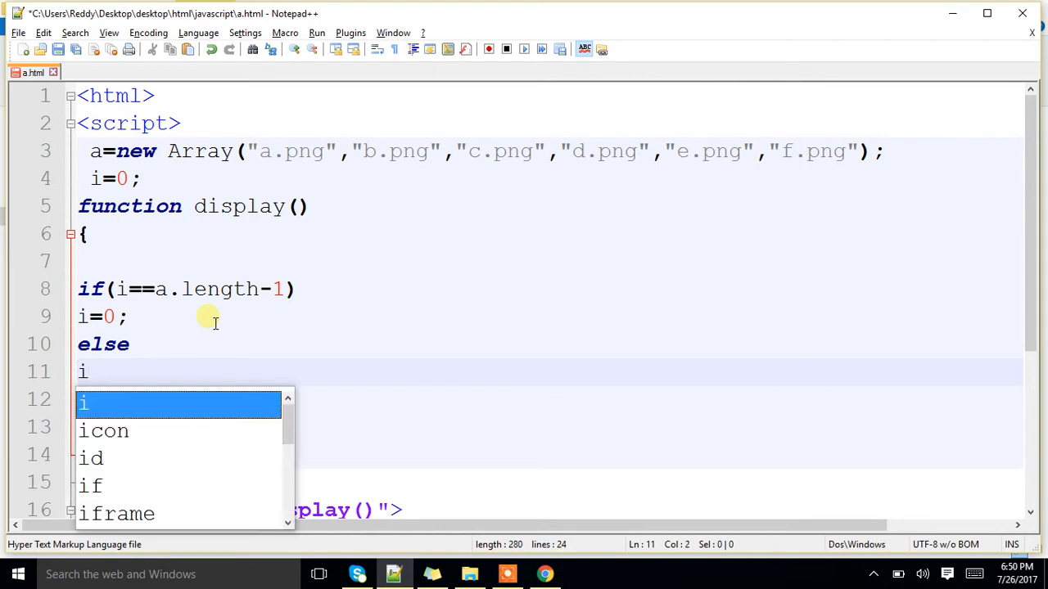
text(=i+1)
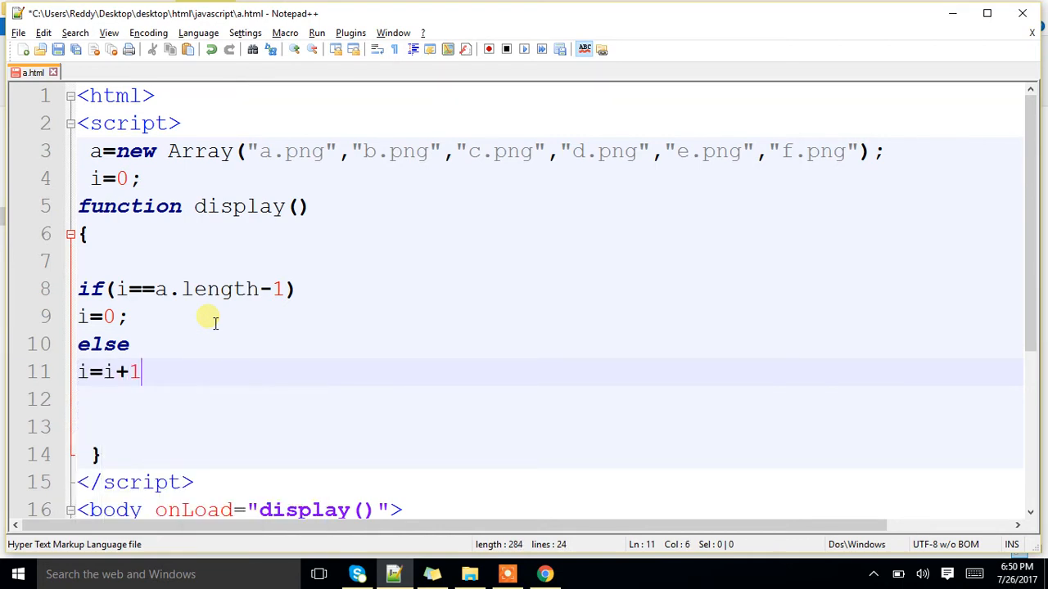
text(;)
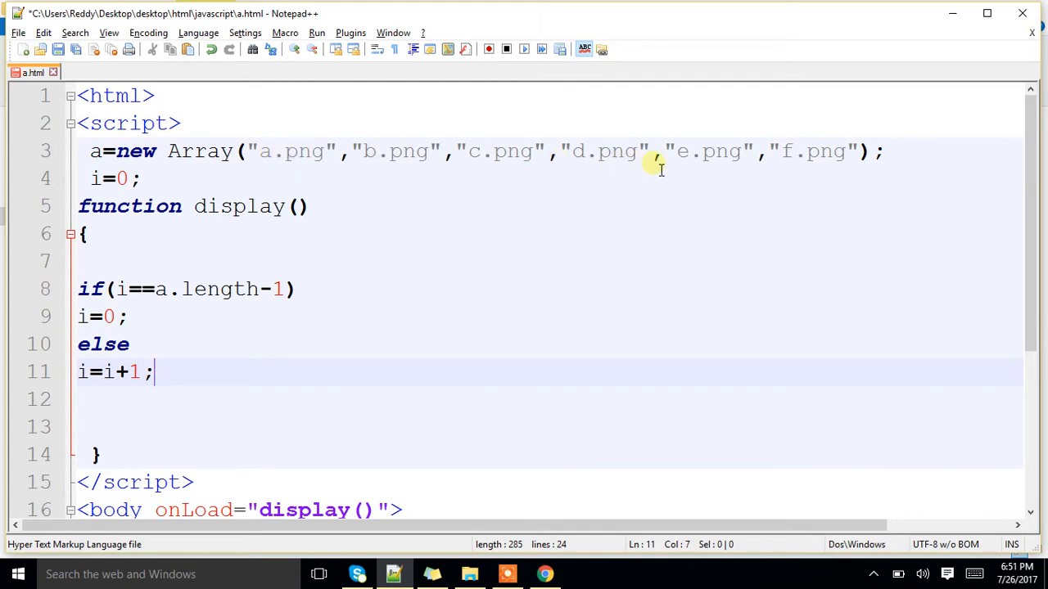
mouse_move(598, 136)
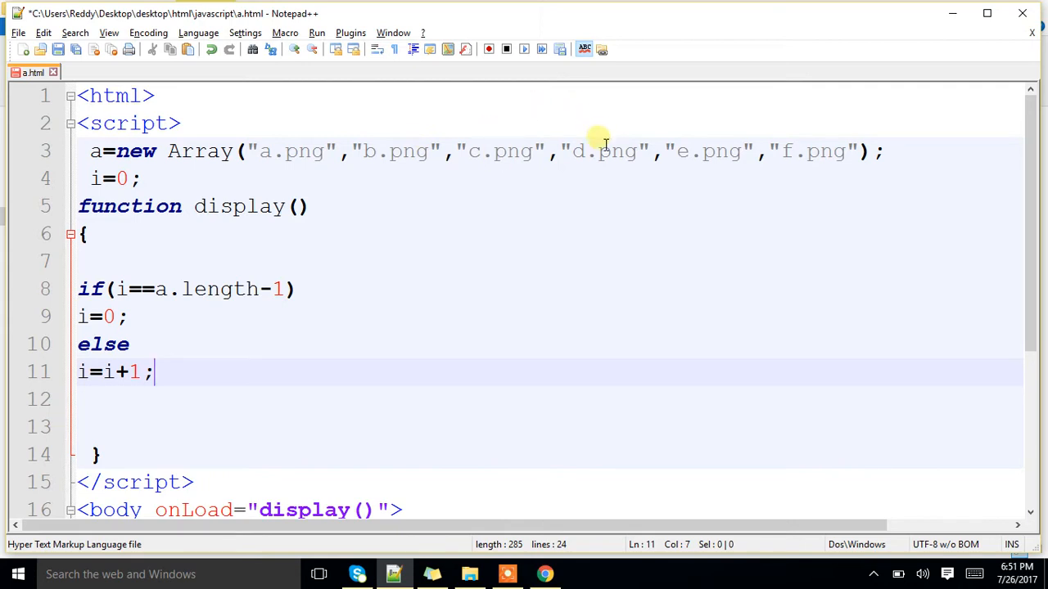
mouse_move(696, 148)
text(d)
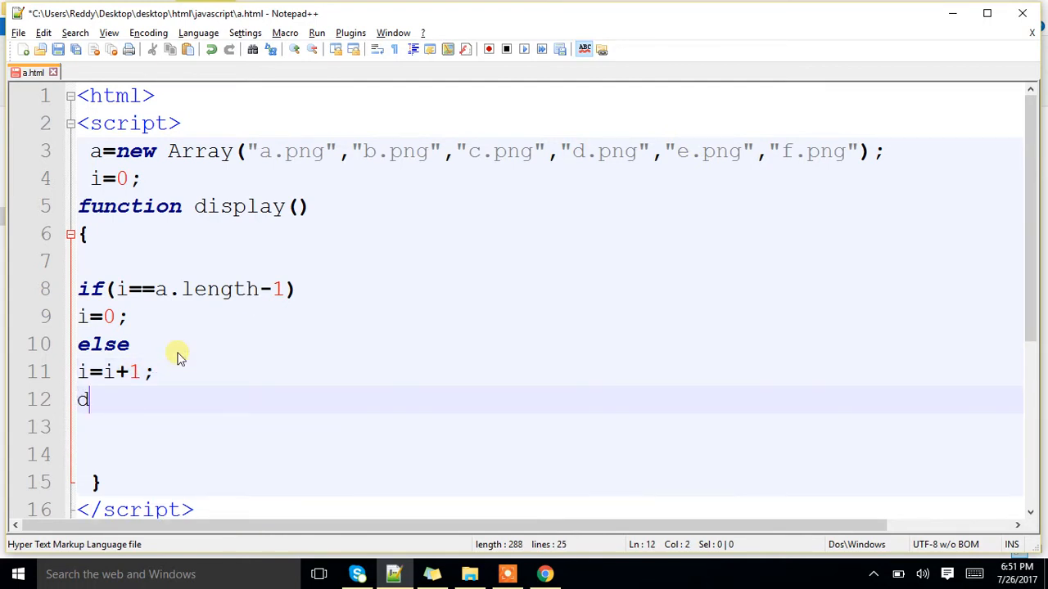
- Write document.getElementById("dd").src=a[i]; to show the current image, then start setTim on the next line
text(ocument.getE)
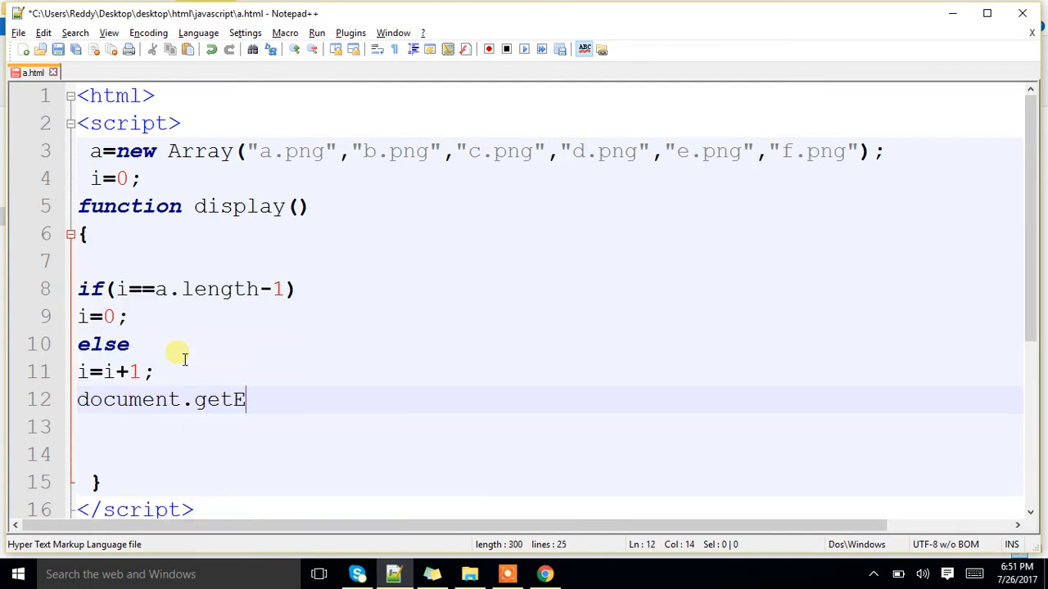
text(lem)
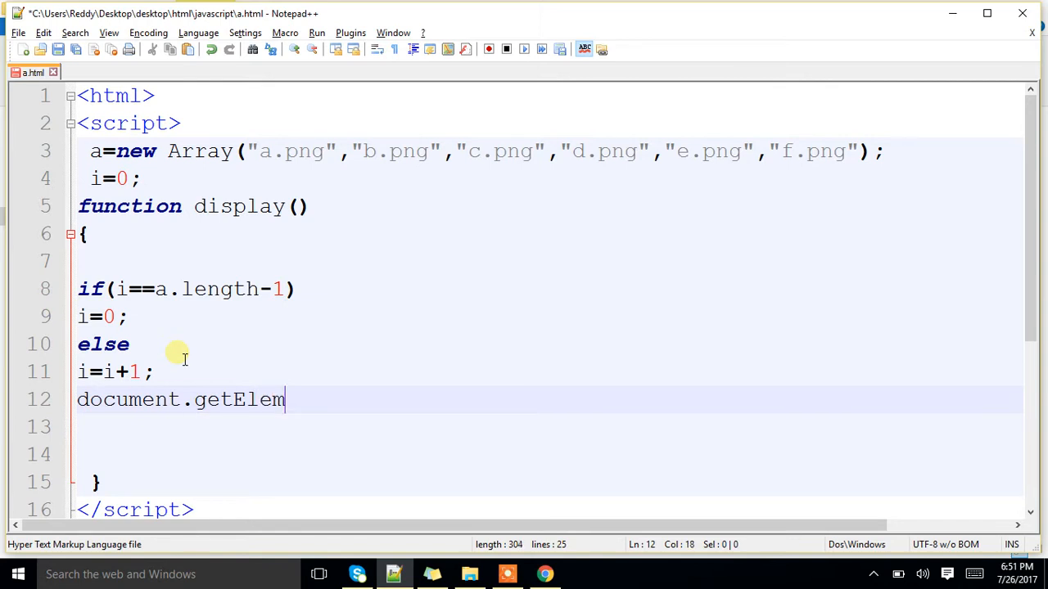
text(entBy)
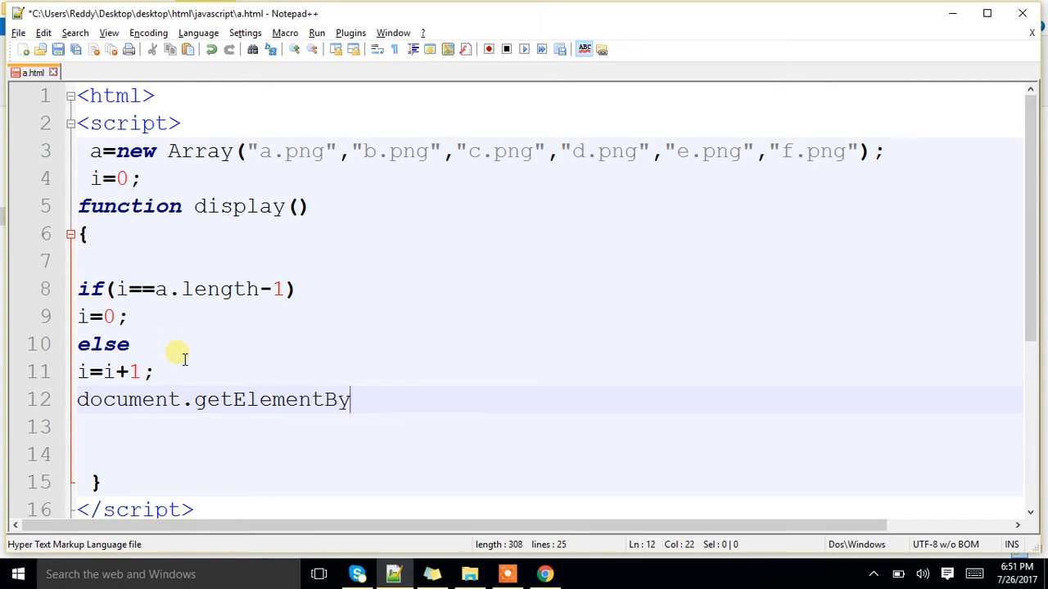
text(Id())
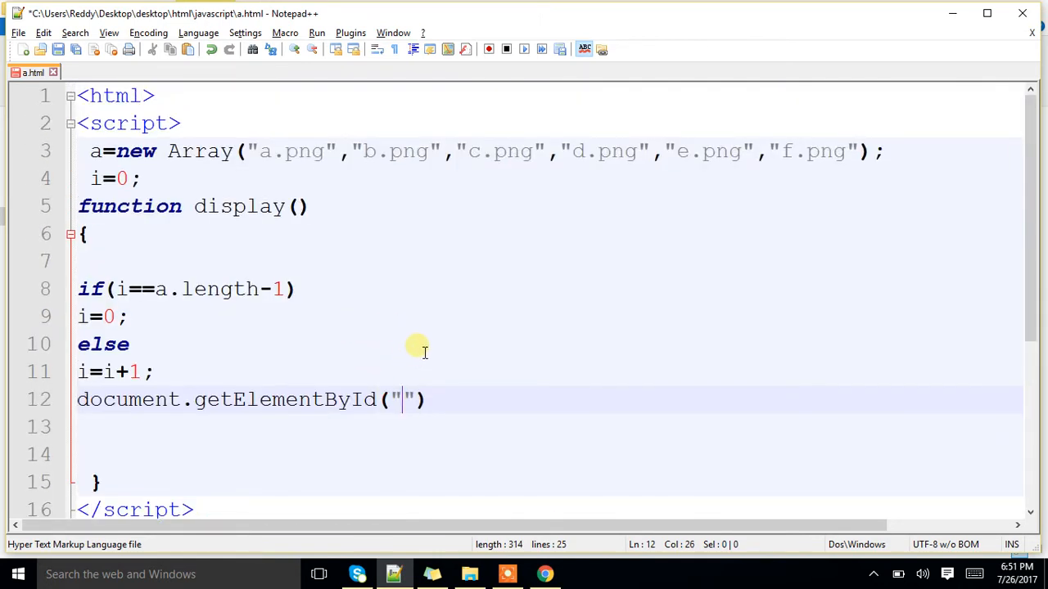
text(dd").s)
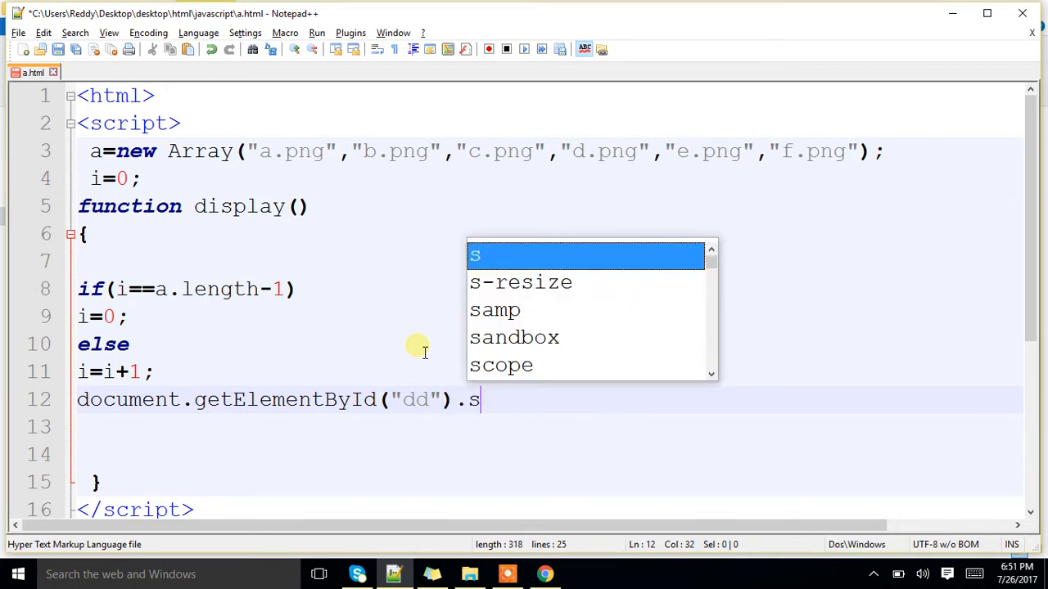
text(rc="")
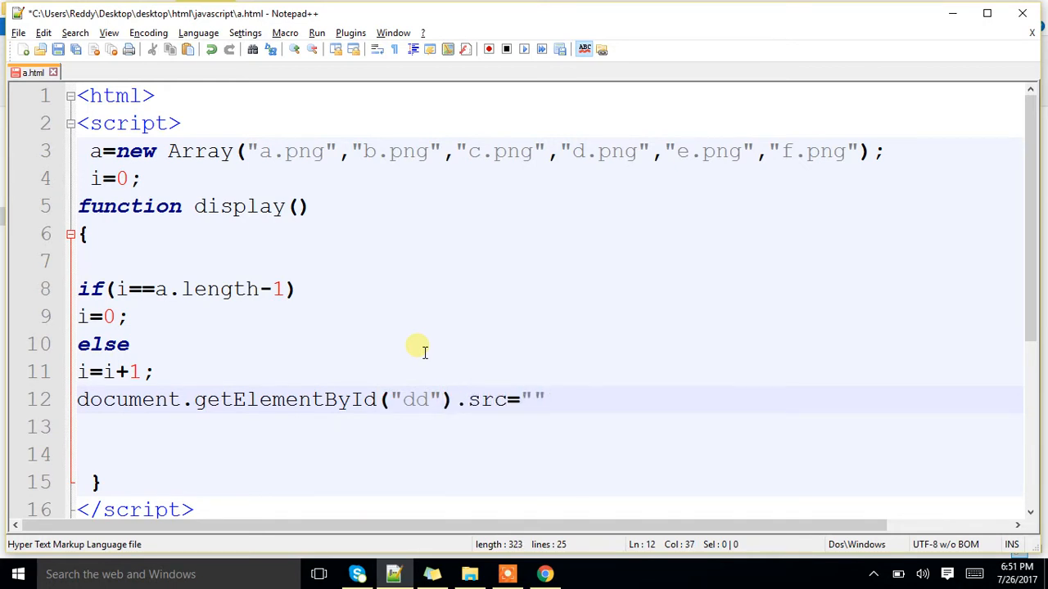
text(a)
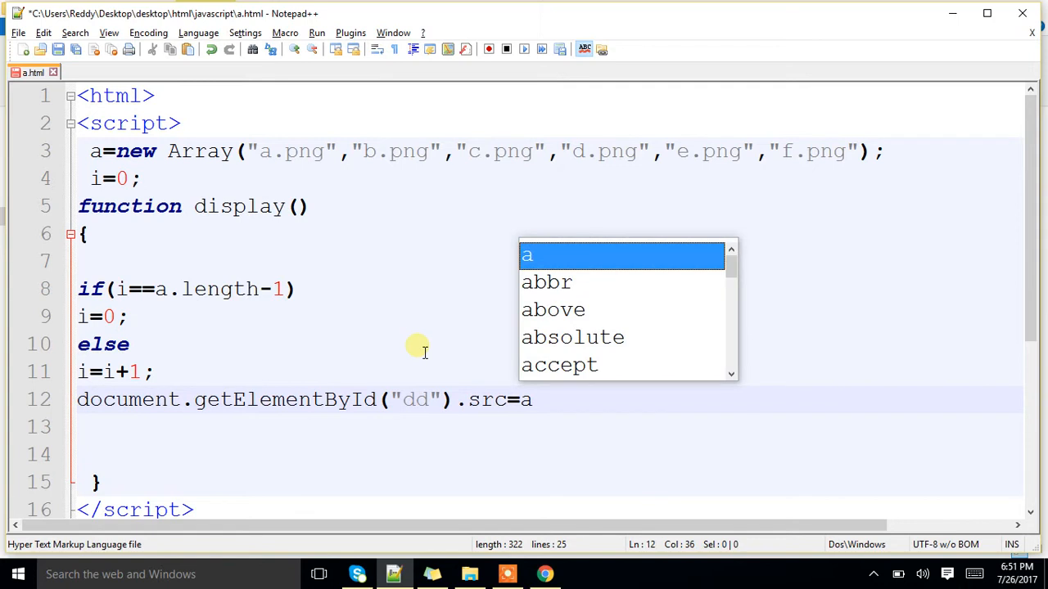
text([i])
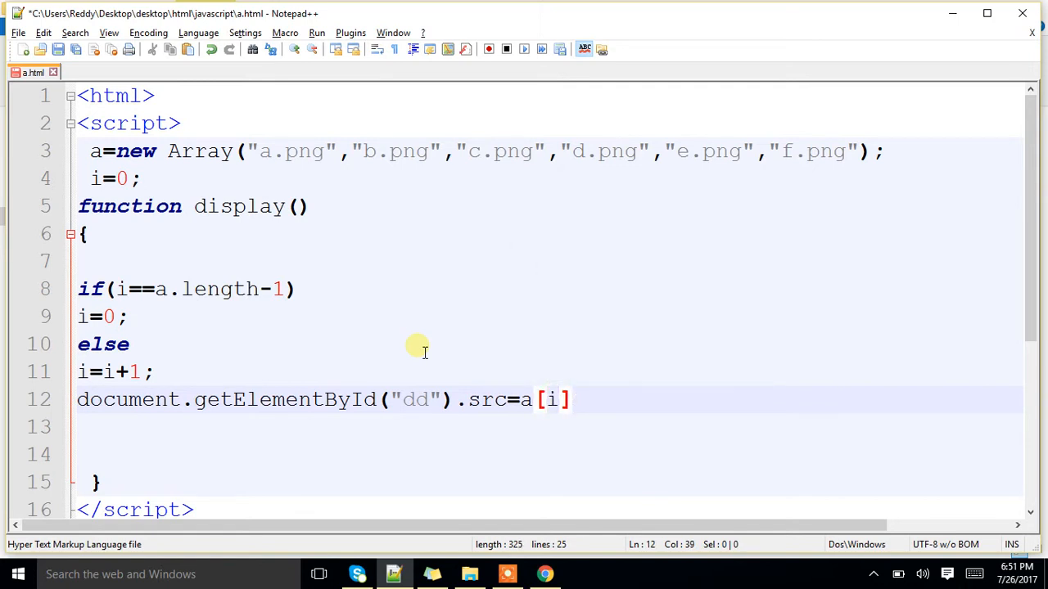
text(;)
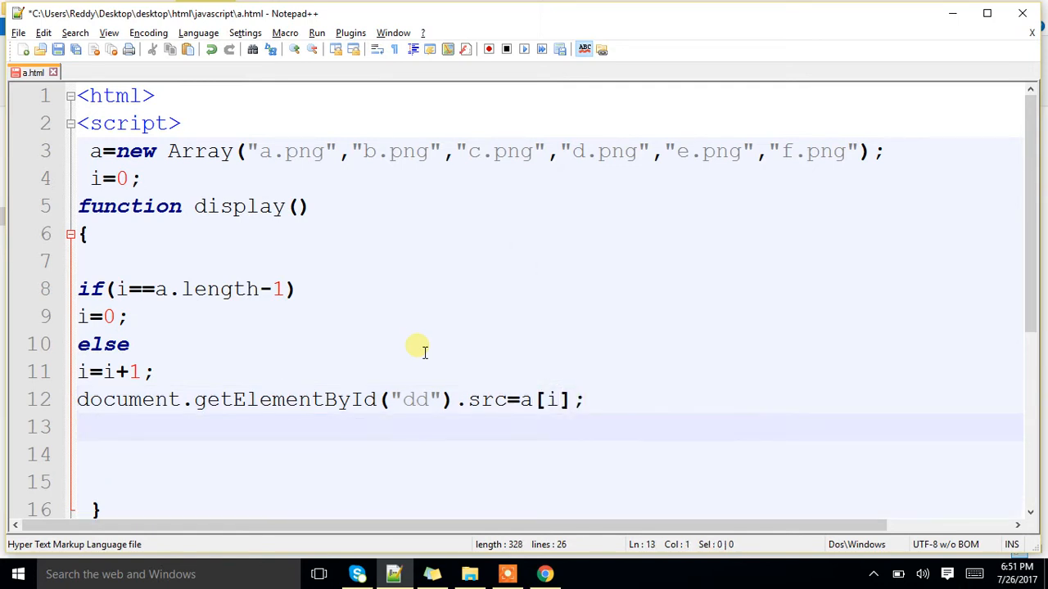
text(setTim)
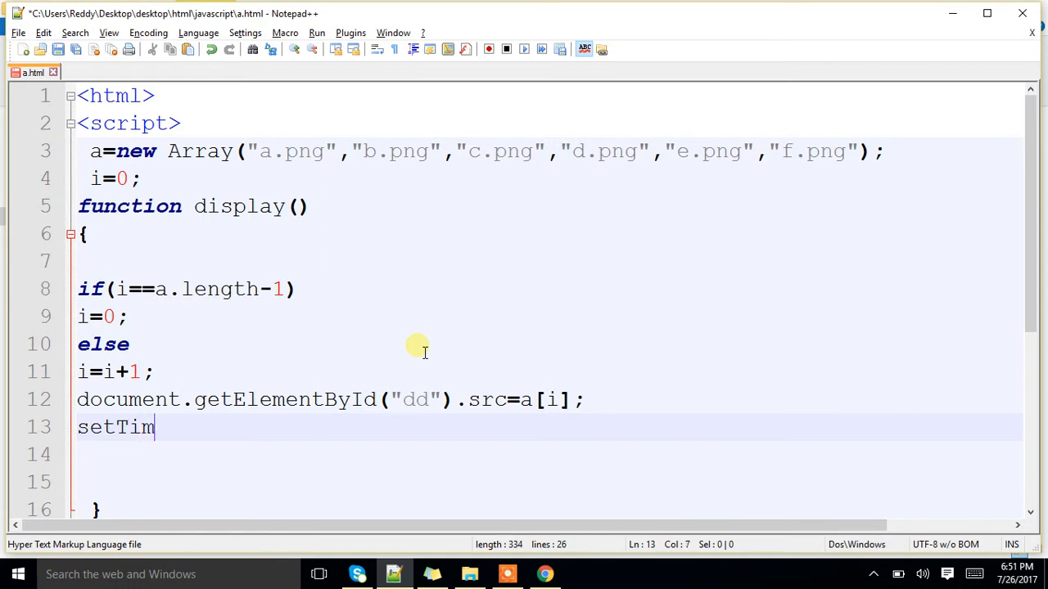
- Finish setTimeout("display()",1000); so display() reschedules itself every second
text(eout ())
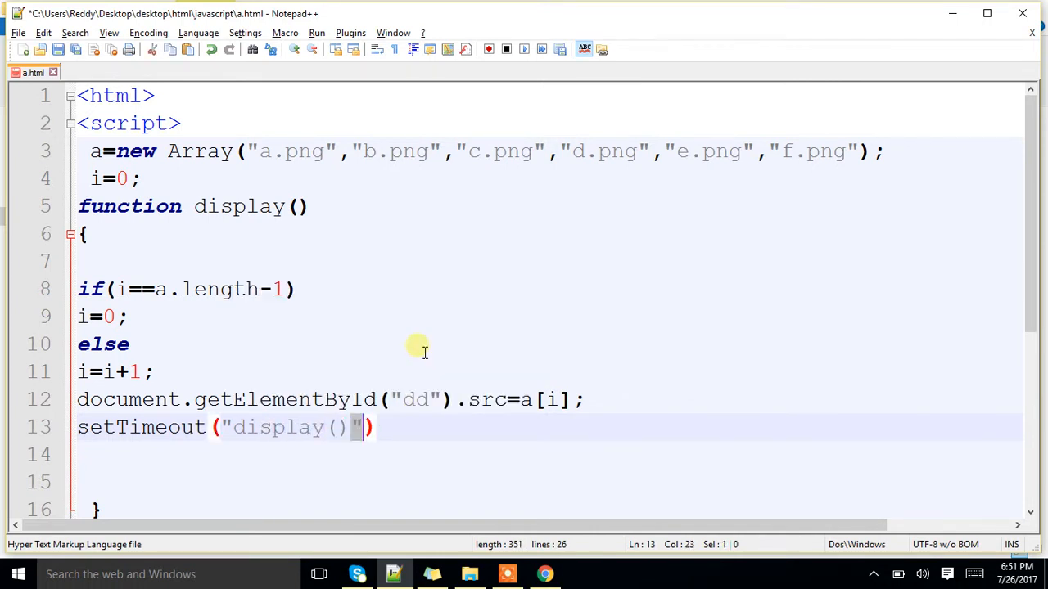
text(,1)
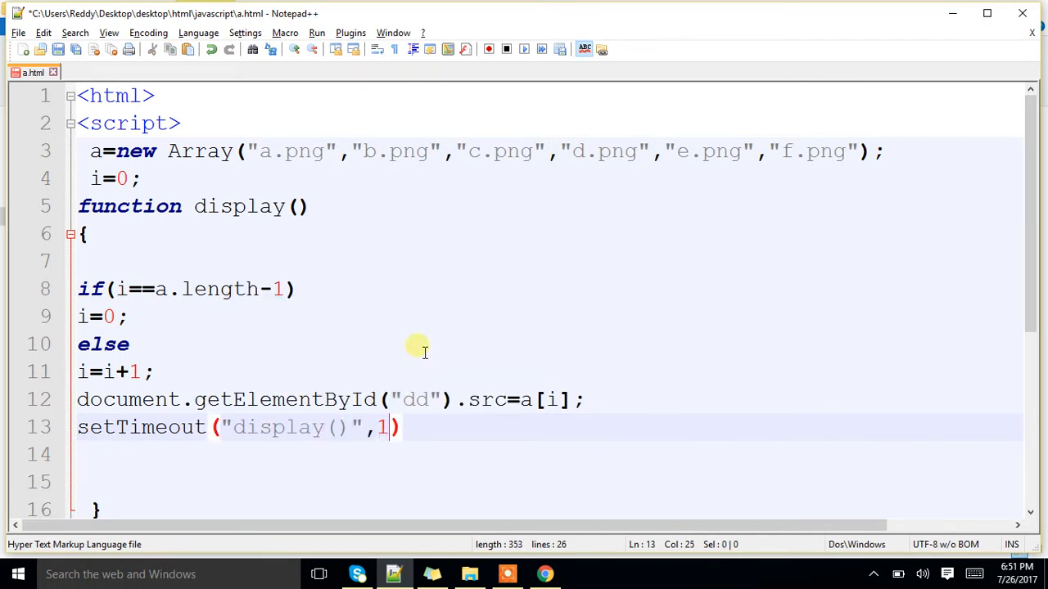
text(000)
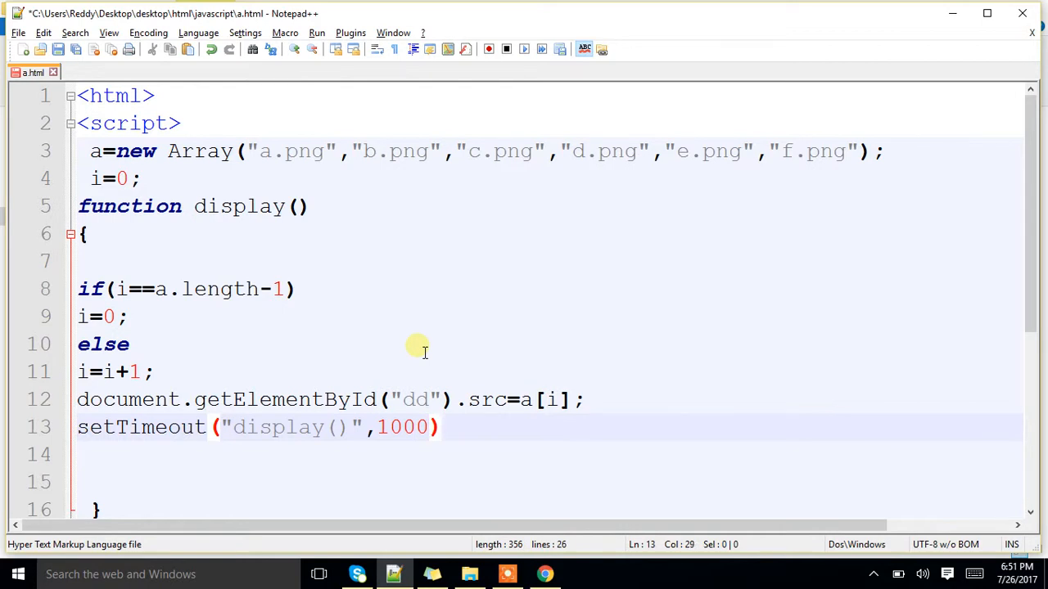
text(;)
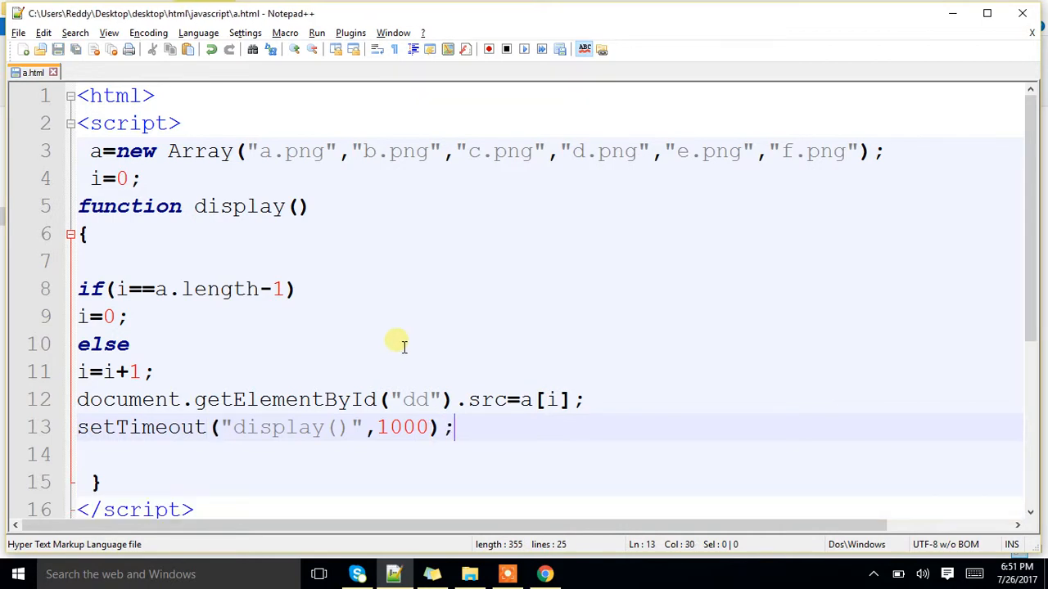
scroll(down, 3)
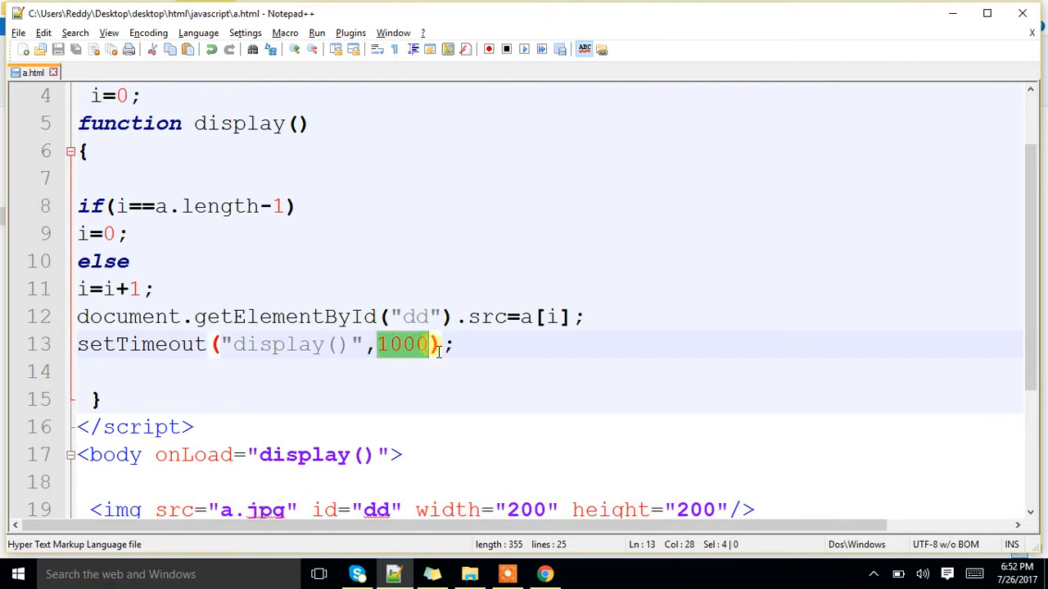
mouse_move(456, 362)
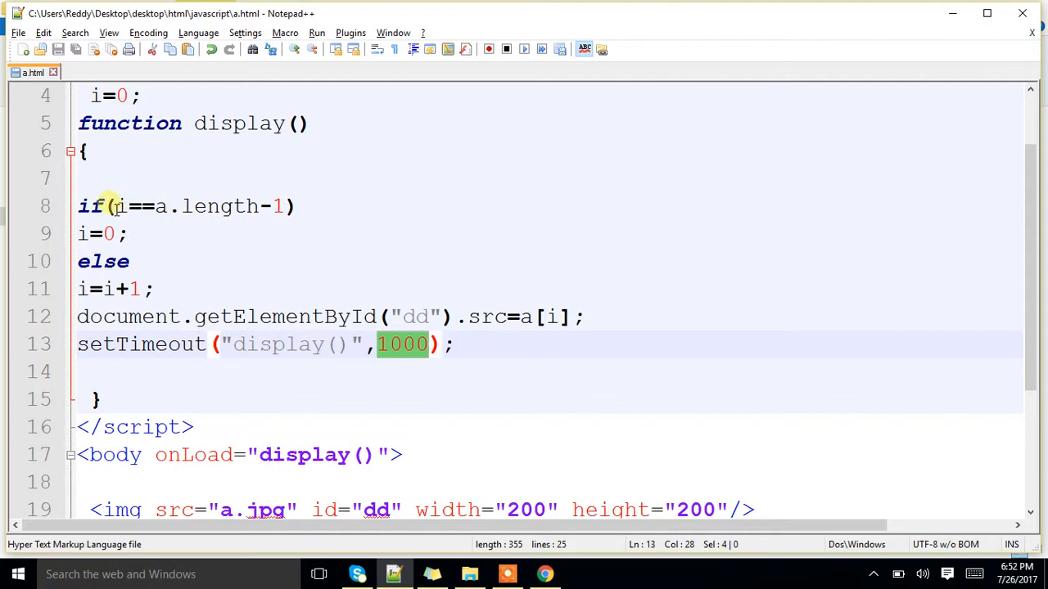
mouse_move(262, 216)
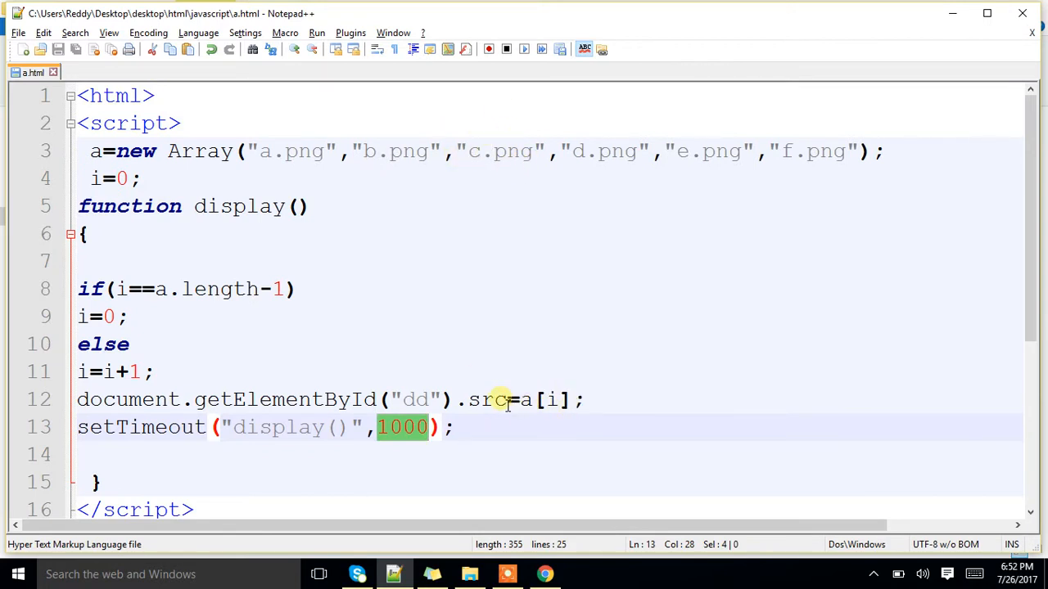
mouse_move(281, 272)
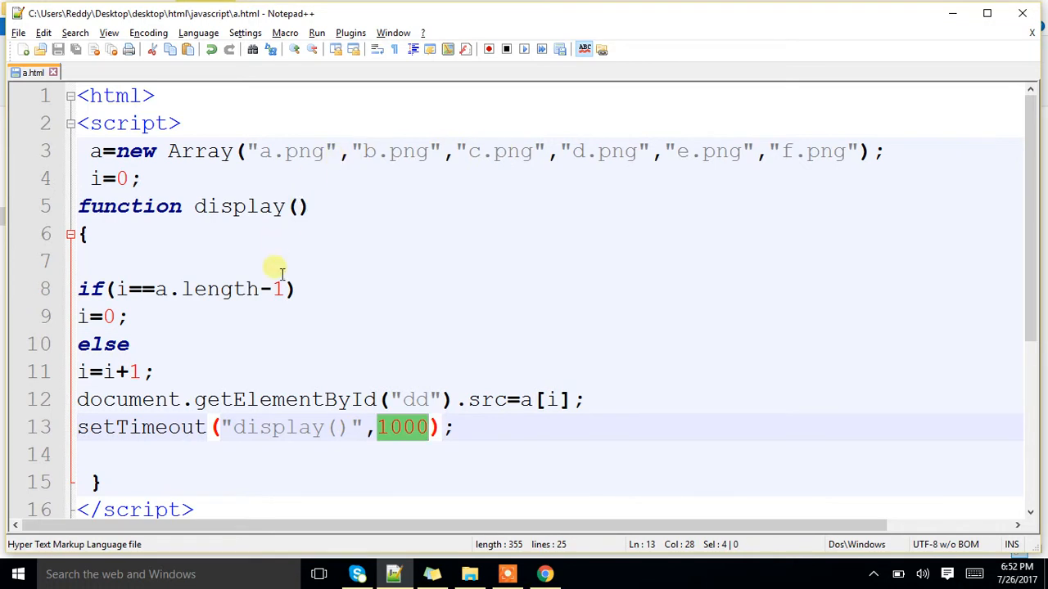
click(847, 151)
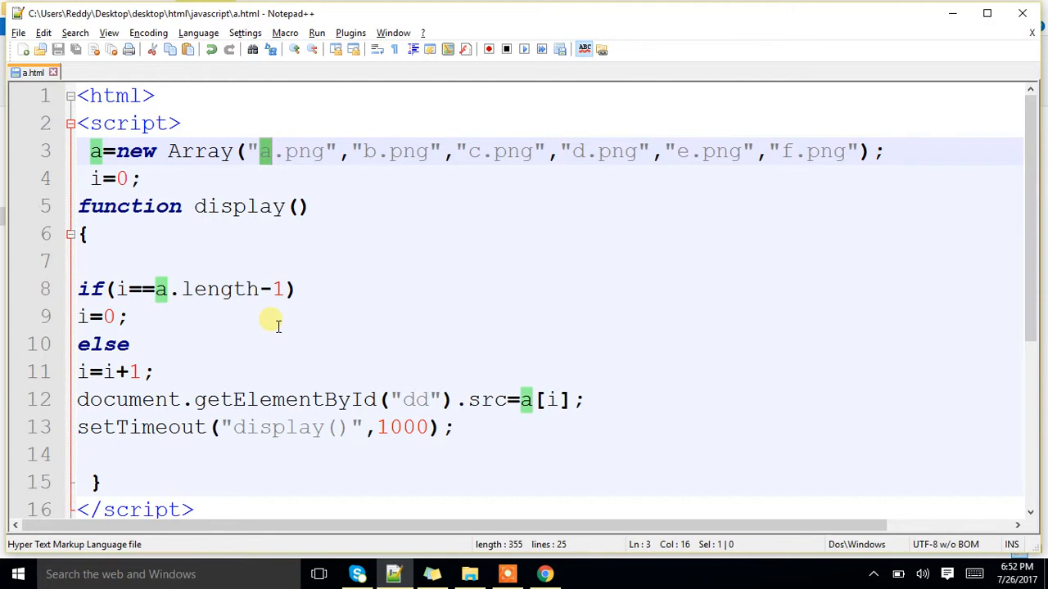
scroll(down, 3)
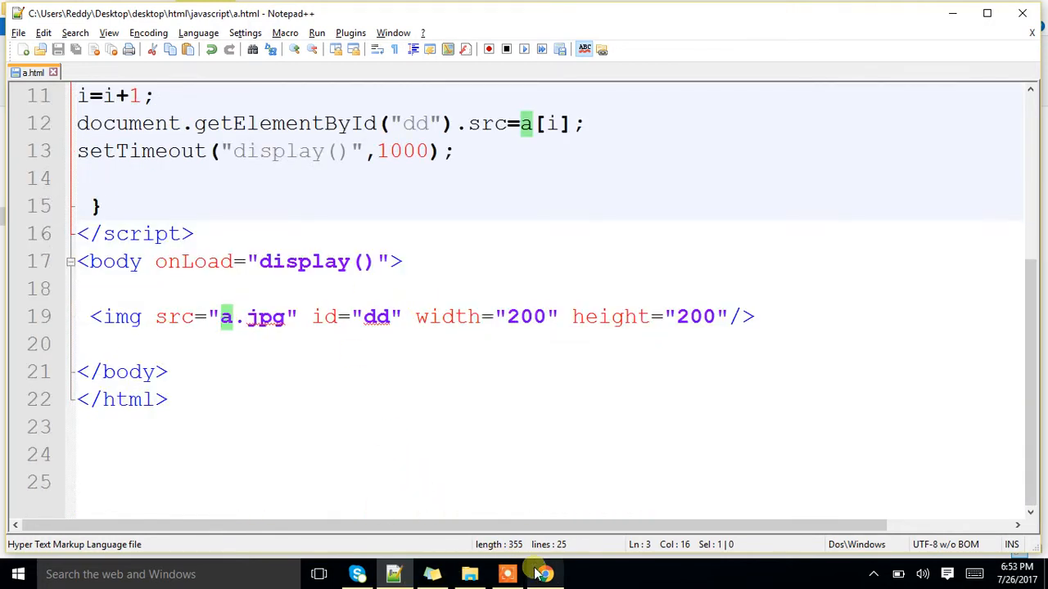
- View a.html rendering the .NET logo in Chrome, then return to the script in Notepad++
click(544, 573)
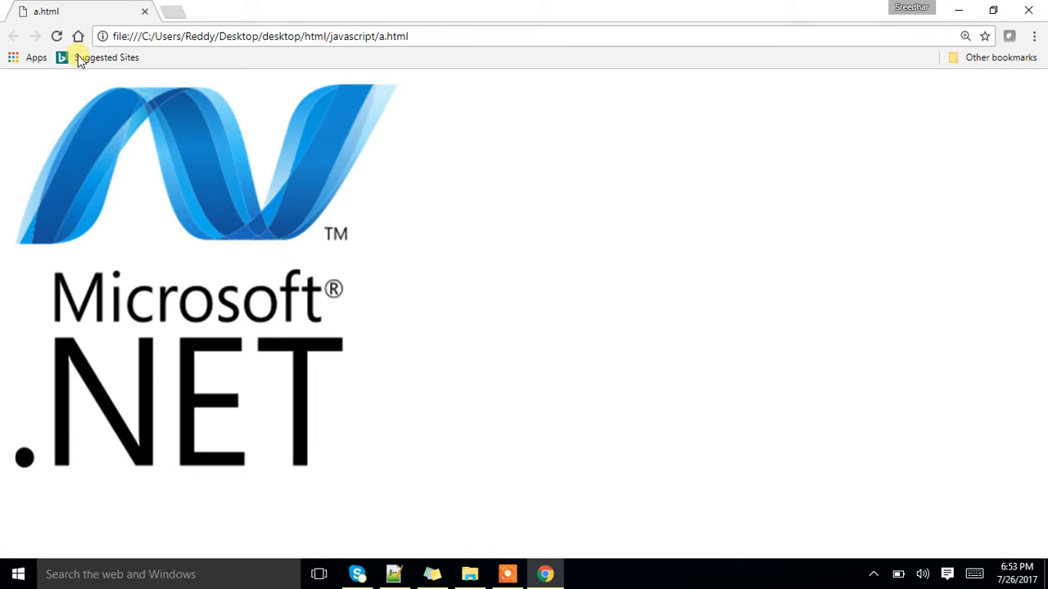
click(964, 36)
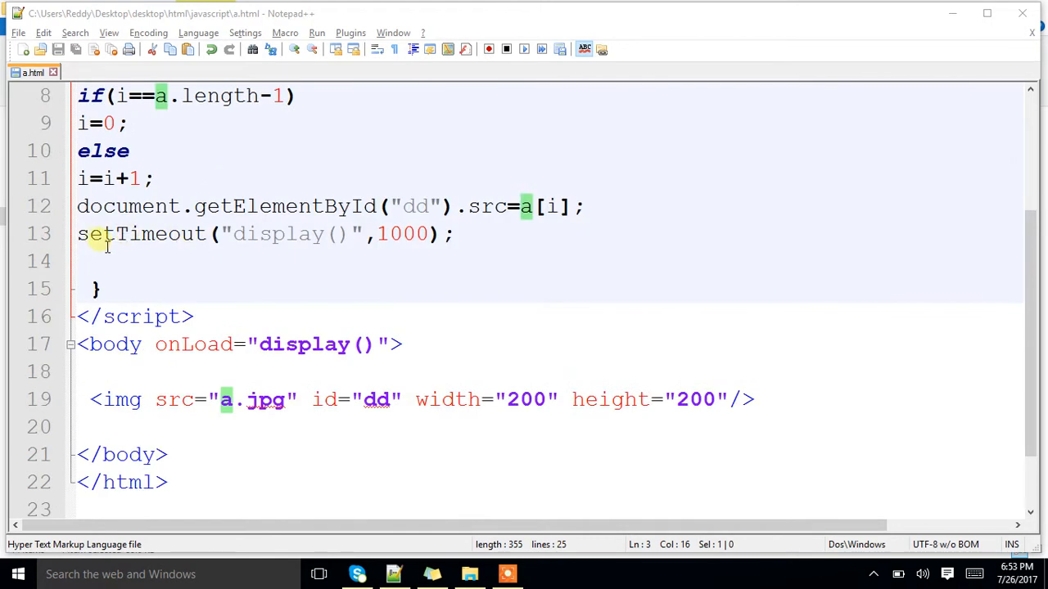
double_click(144, 234)
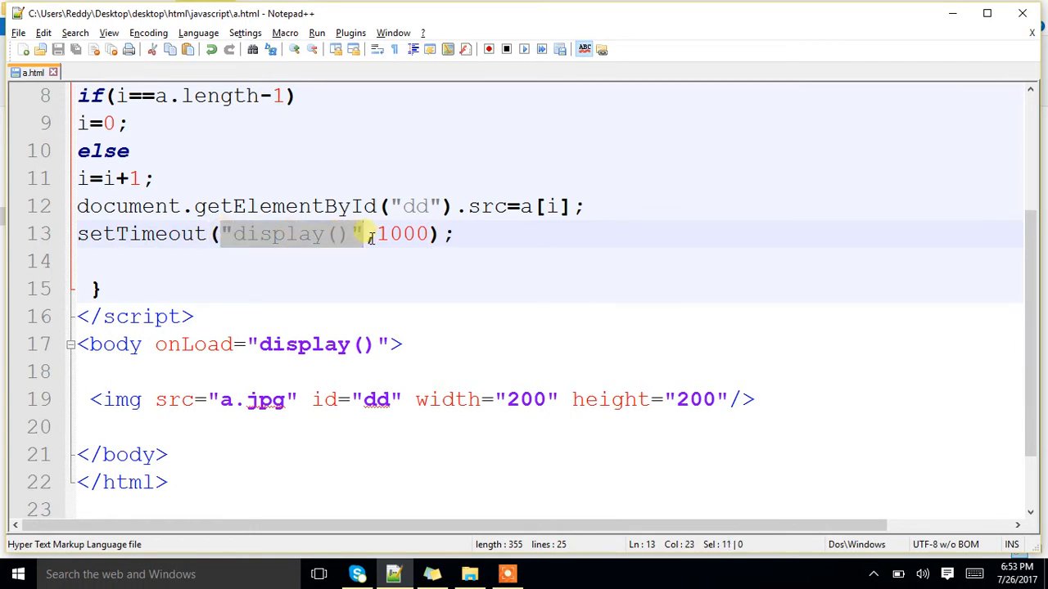
mouse_move(357, 261)
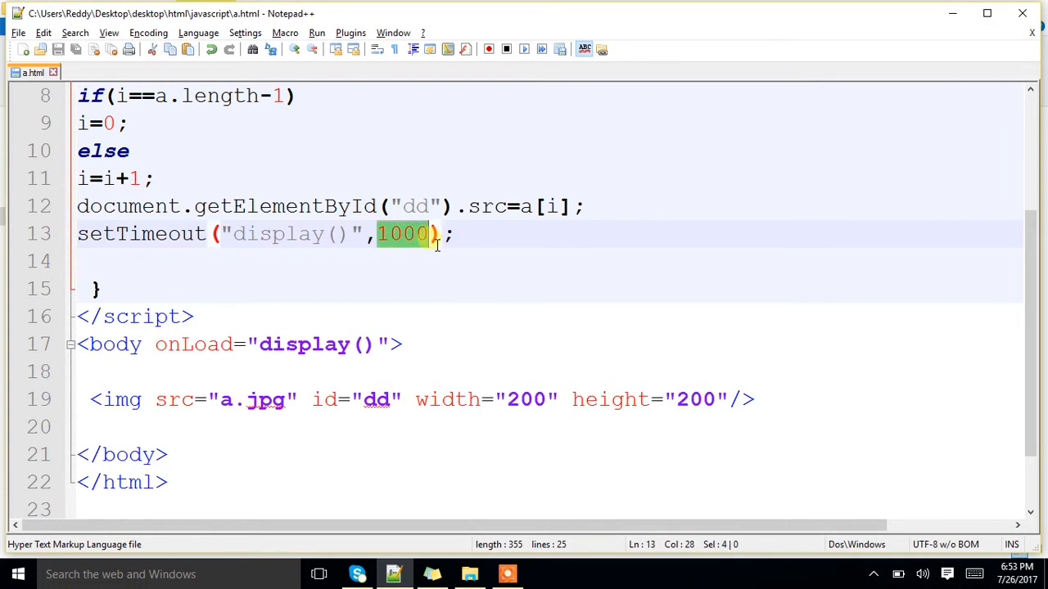
mouse_move(418, 237)
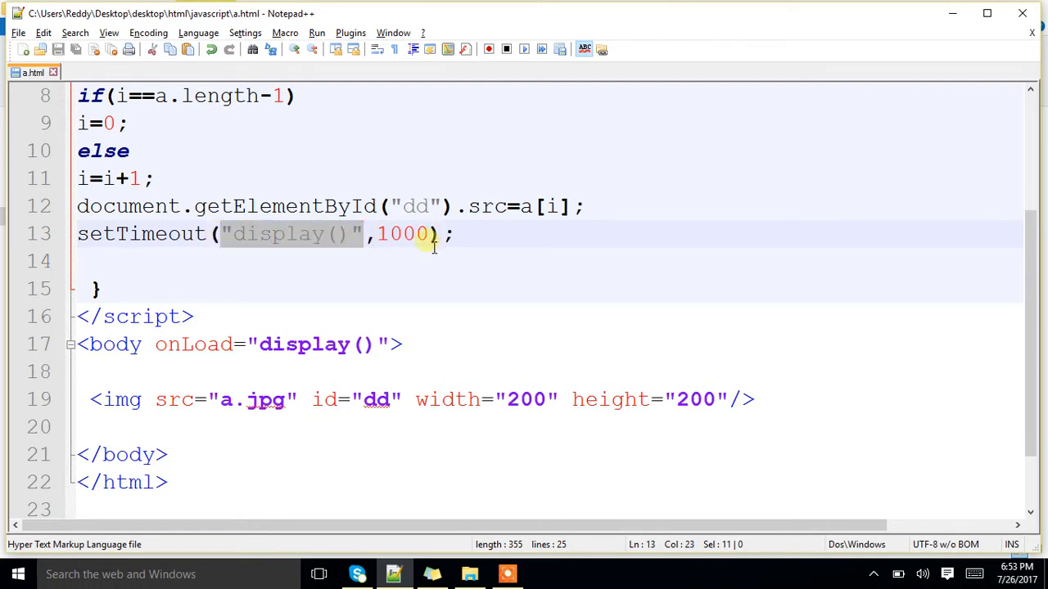
double_click(399, 234)
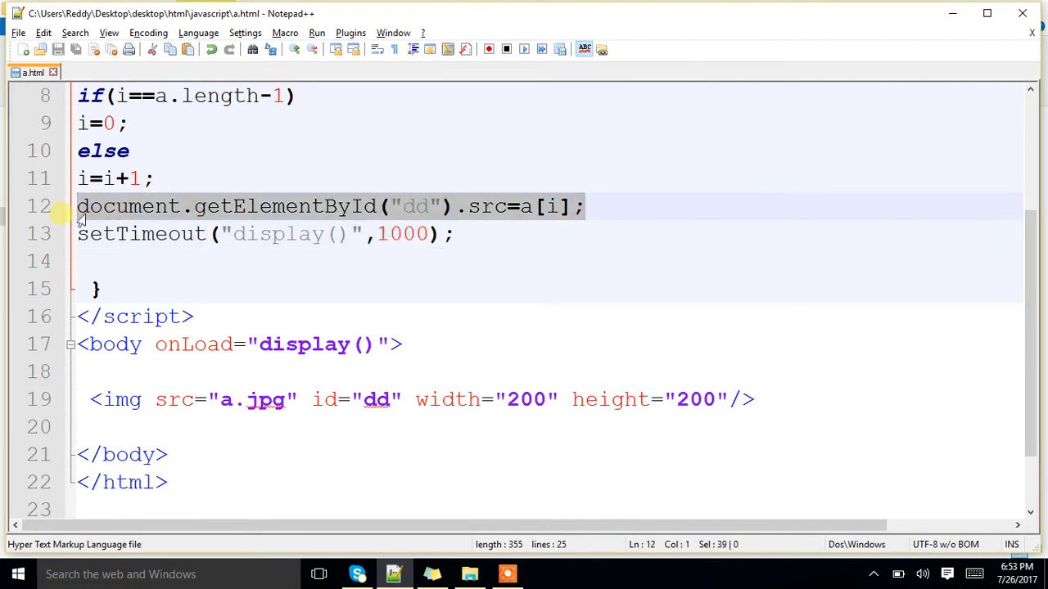
mouse_move(296, 144)
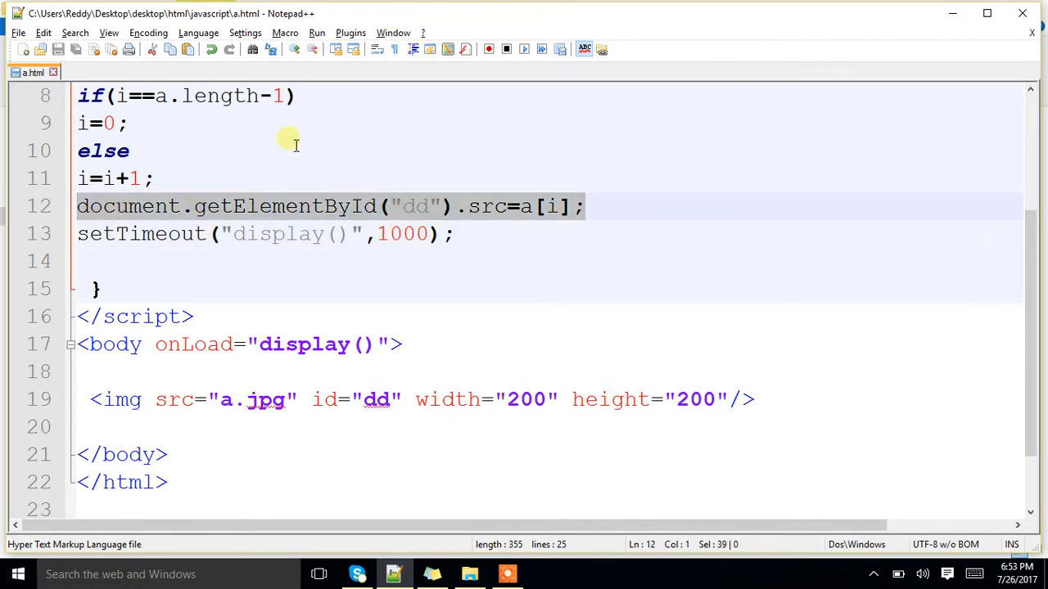
scroll(up, 3)
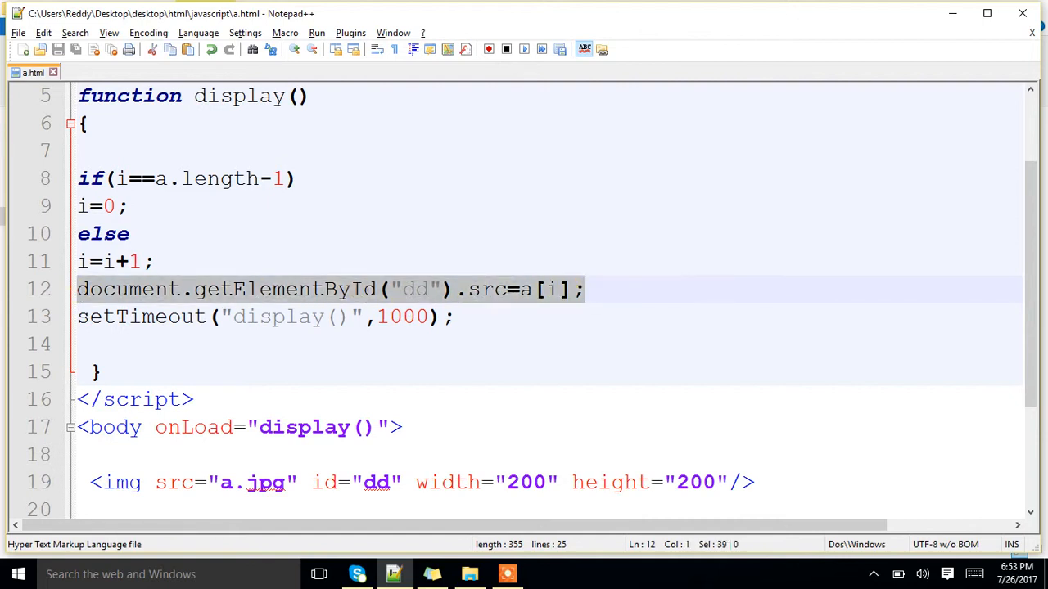
mouse_move(8, 316)
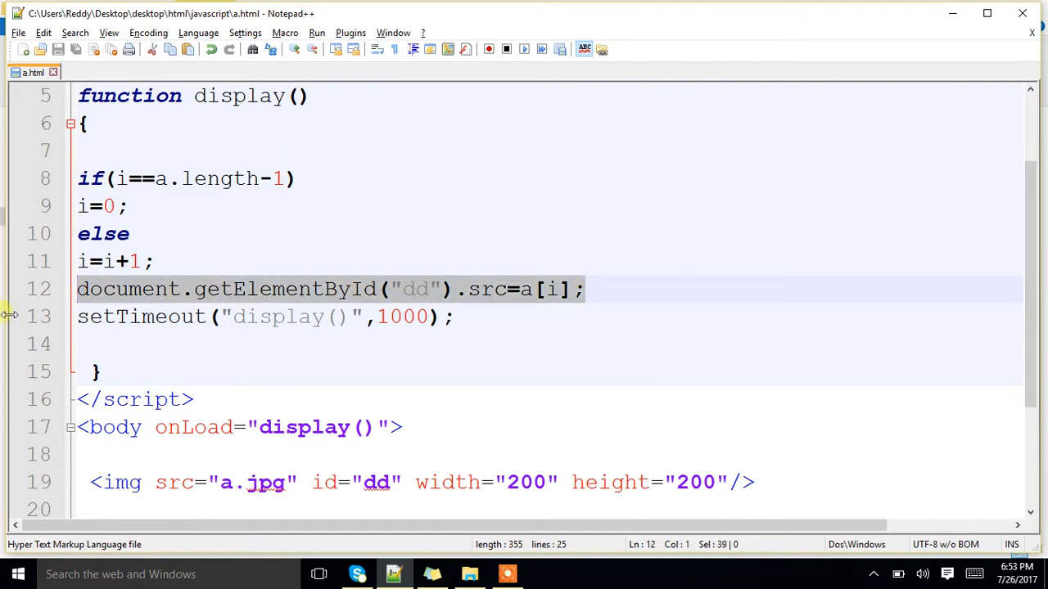